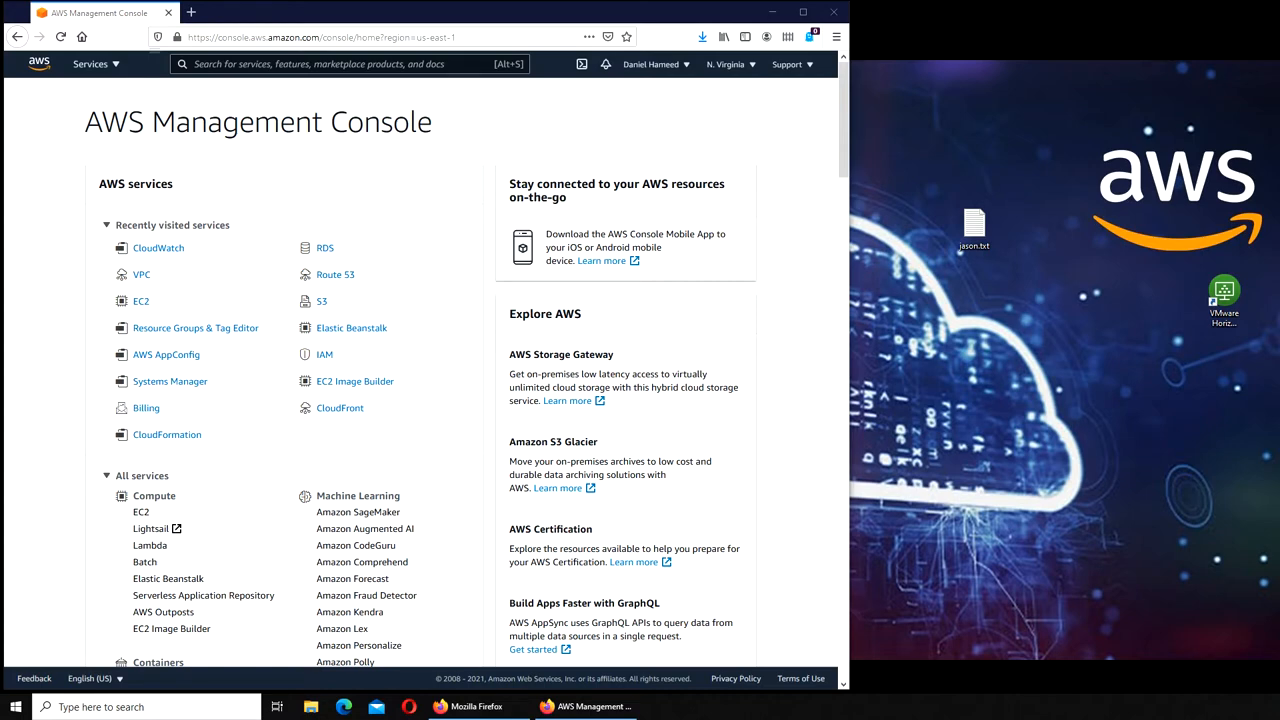
{"action": "mouse_move", "coordinate": [1120, 401]}
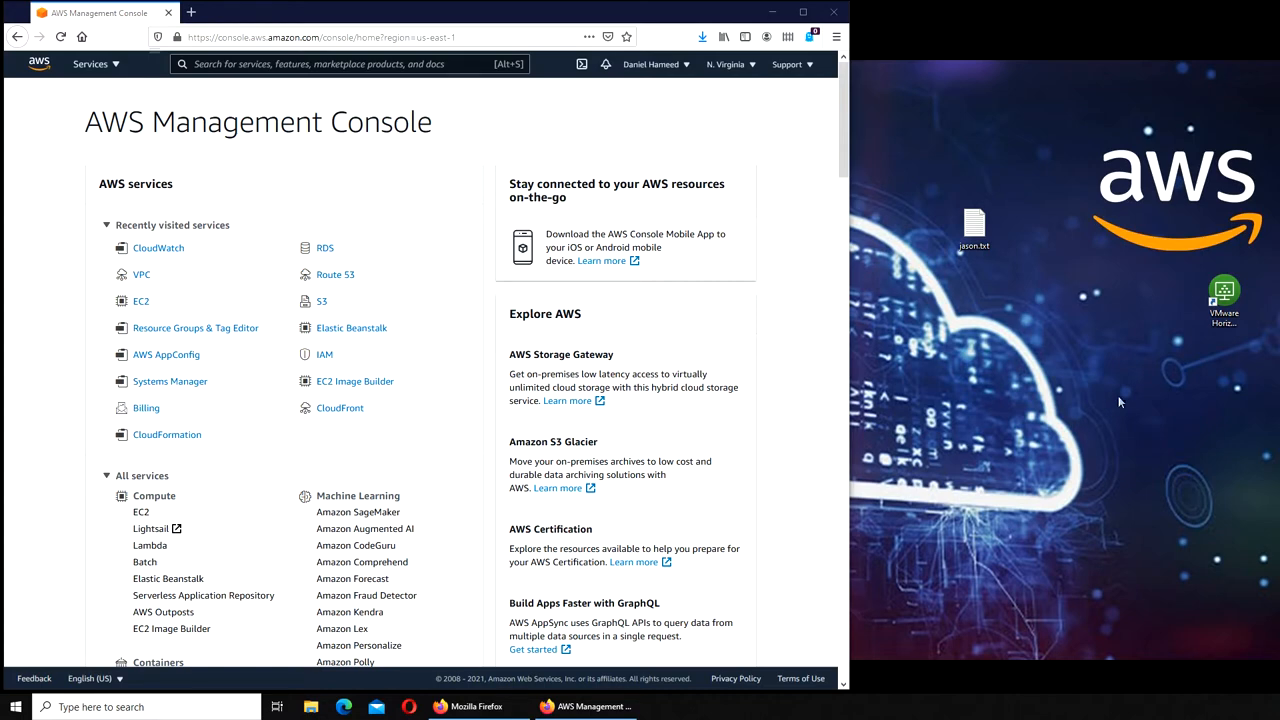
{"action": "mouse_move", "coordinate": [1108, 406]}
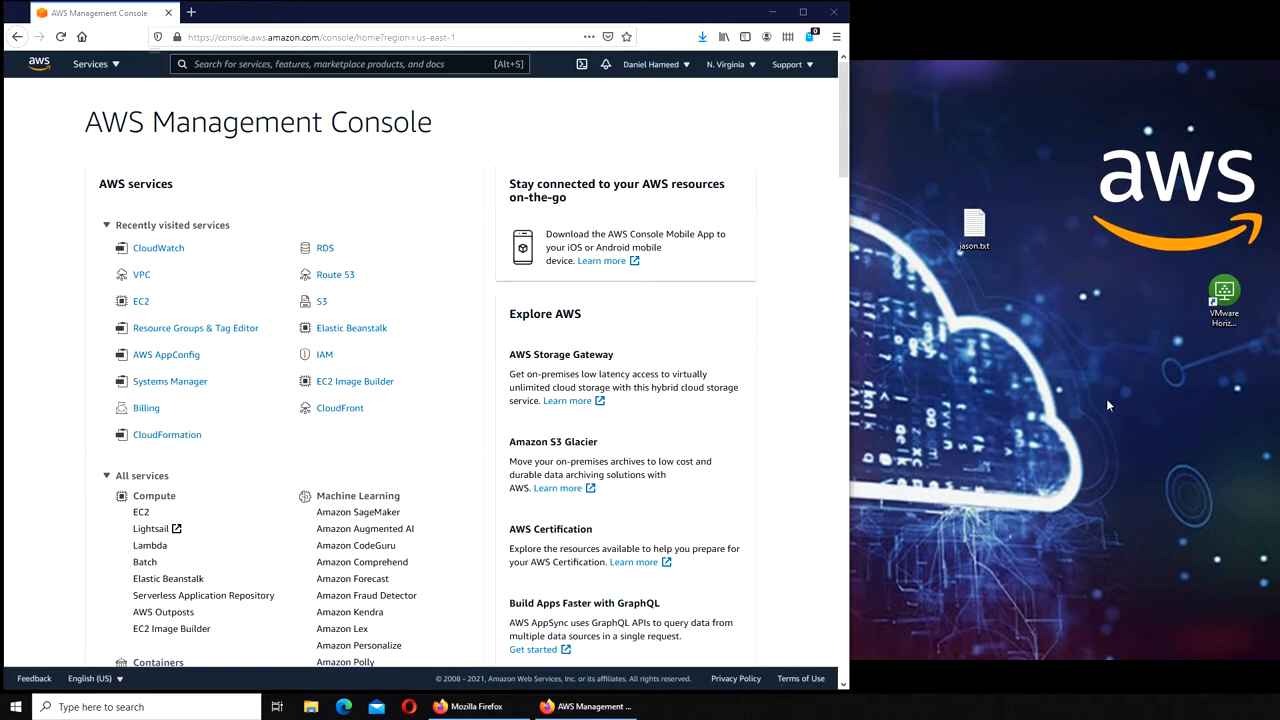
{"action": "mouse_move", "coordinate": [530, 377]}
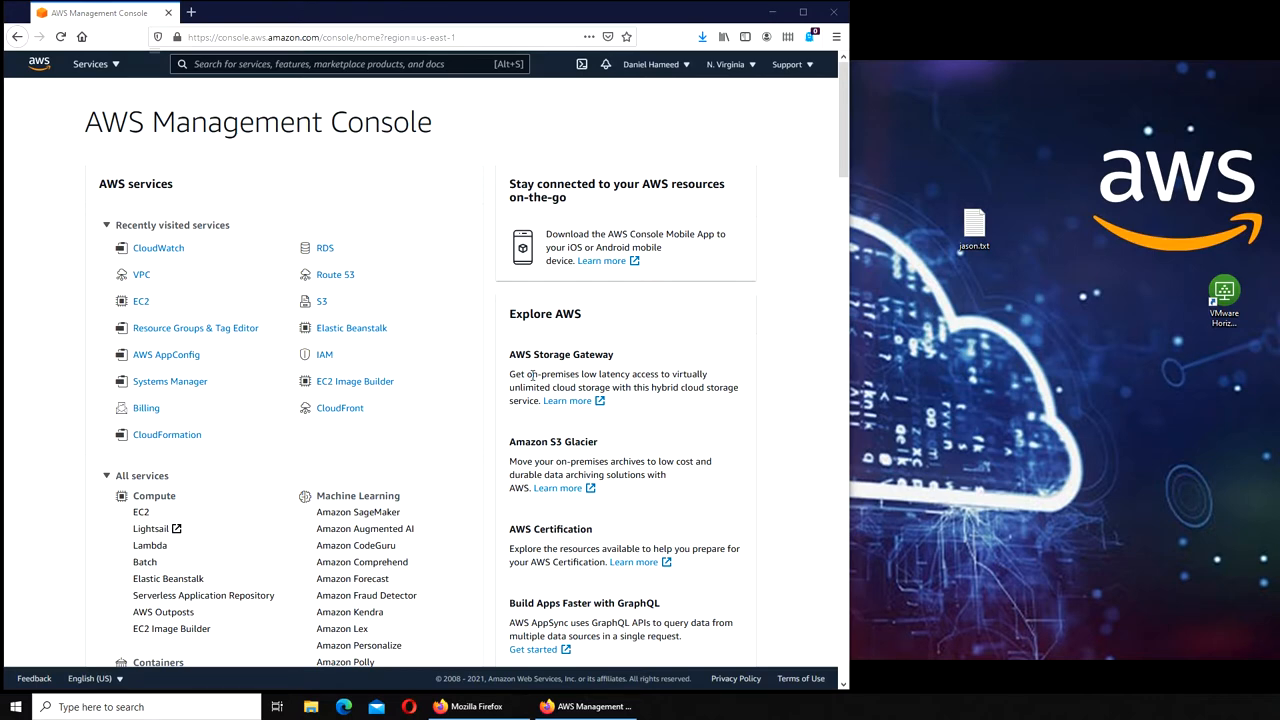
{"action": "mouse_move", "coordinate": [18, 220]}
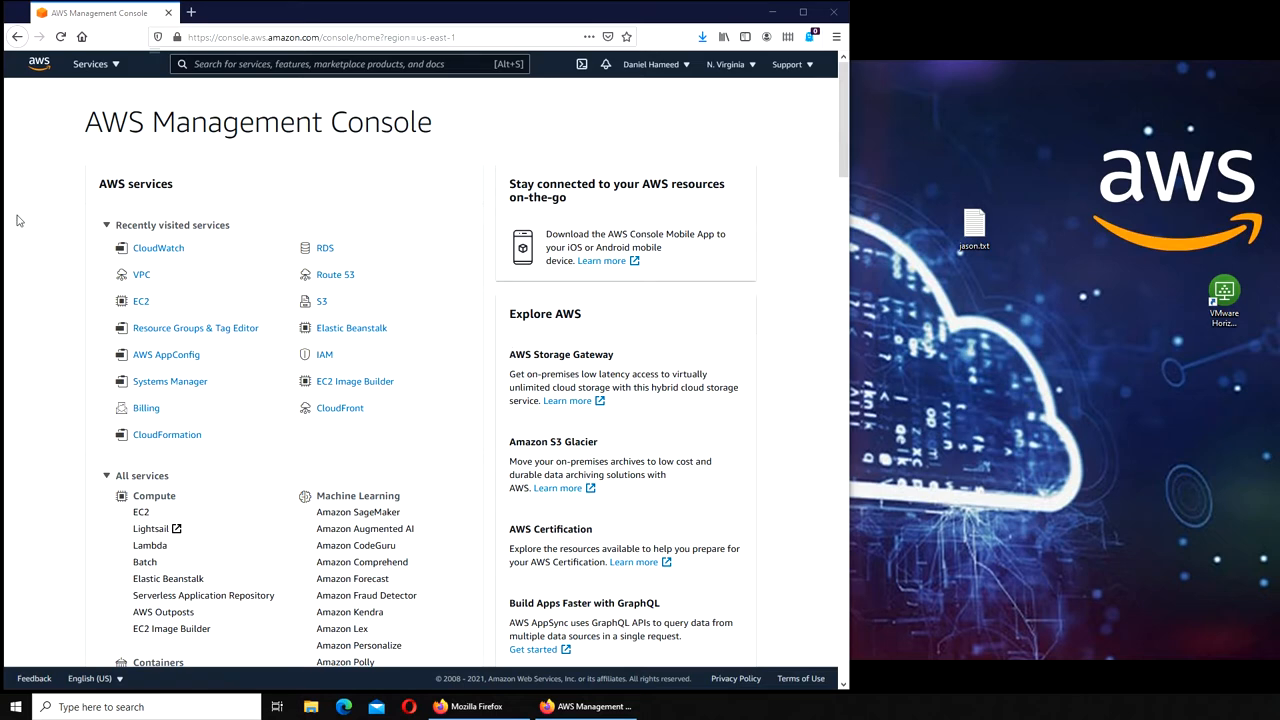
Step: Open CloudWatch and list insufficient-data alarms, showing Billing-Alarm with EstimatedCharges > 10
{"action": "left_click", "coordinate": [158, 248]}
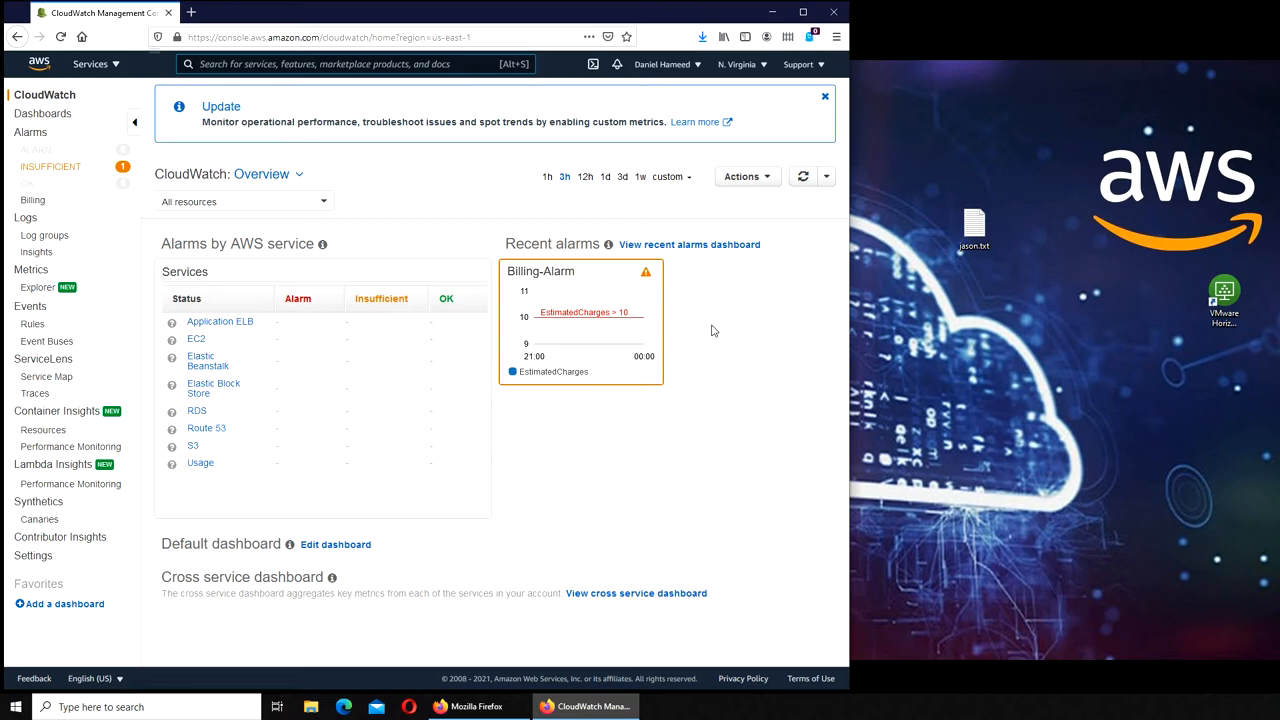
{"action": "left_click", "coordinate": [90, 64]}
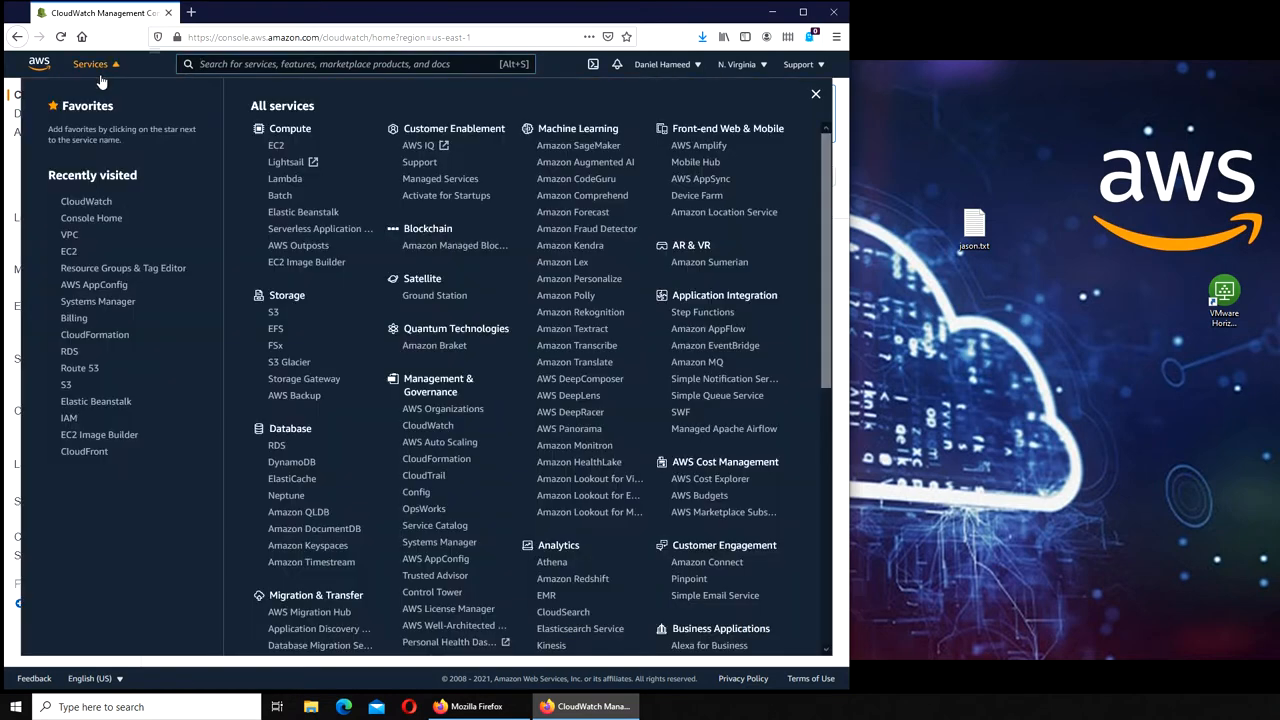
{"action": "mouse_move", "coordinate": [110, 66]}
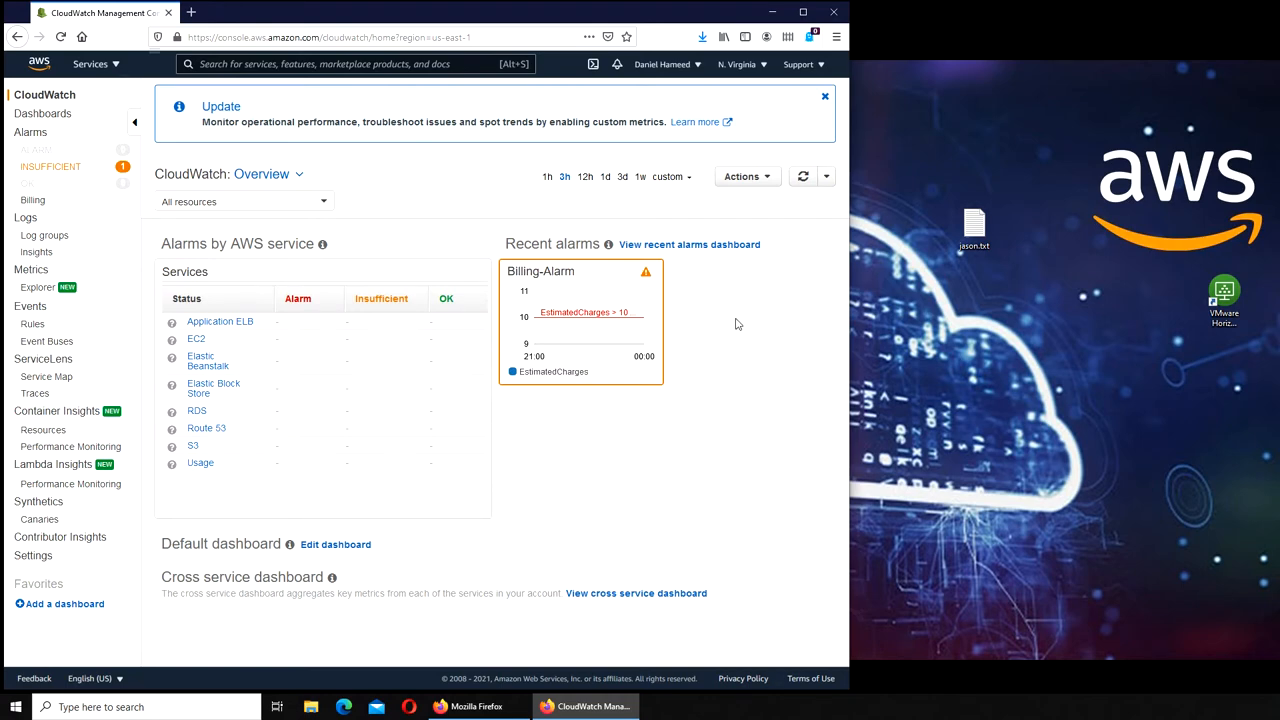
{"action": "mouse_move", "coordinate": [706, 320]}
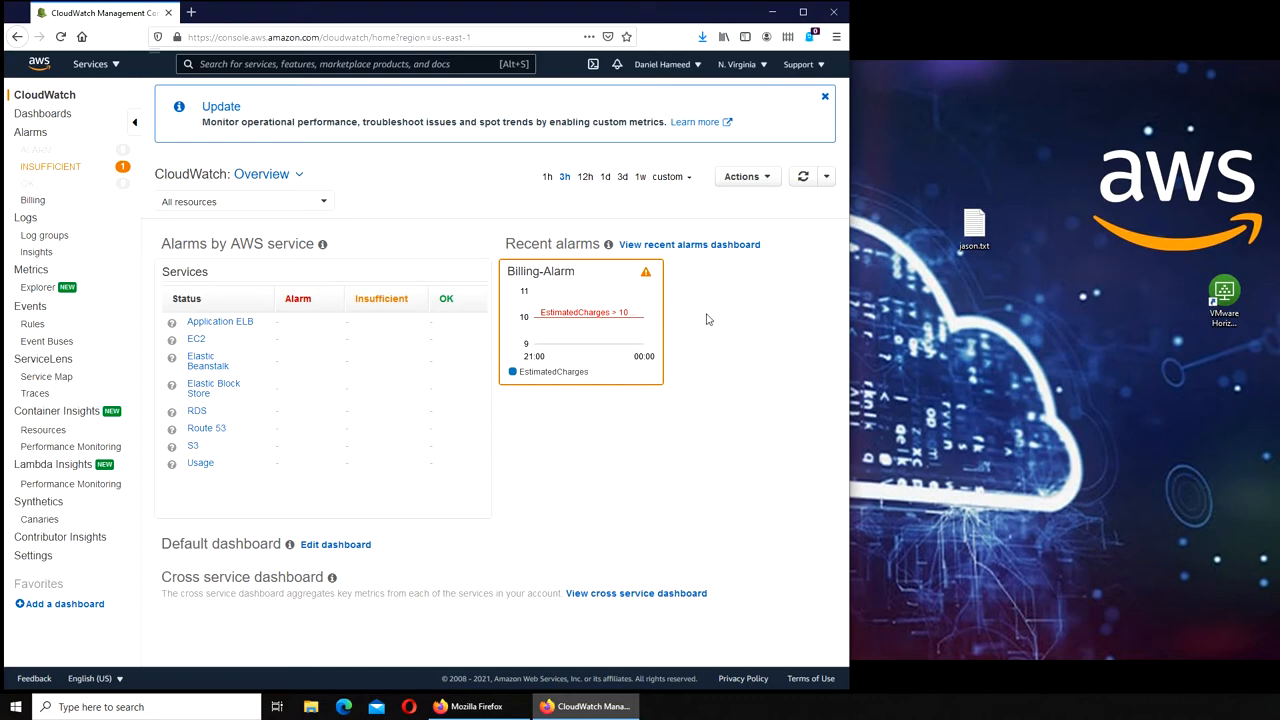
{"action": "mouse_move", "coordinate": [677, 483]}
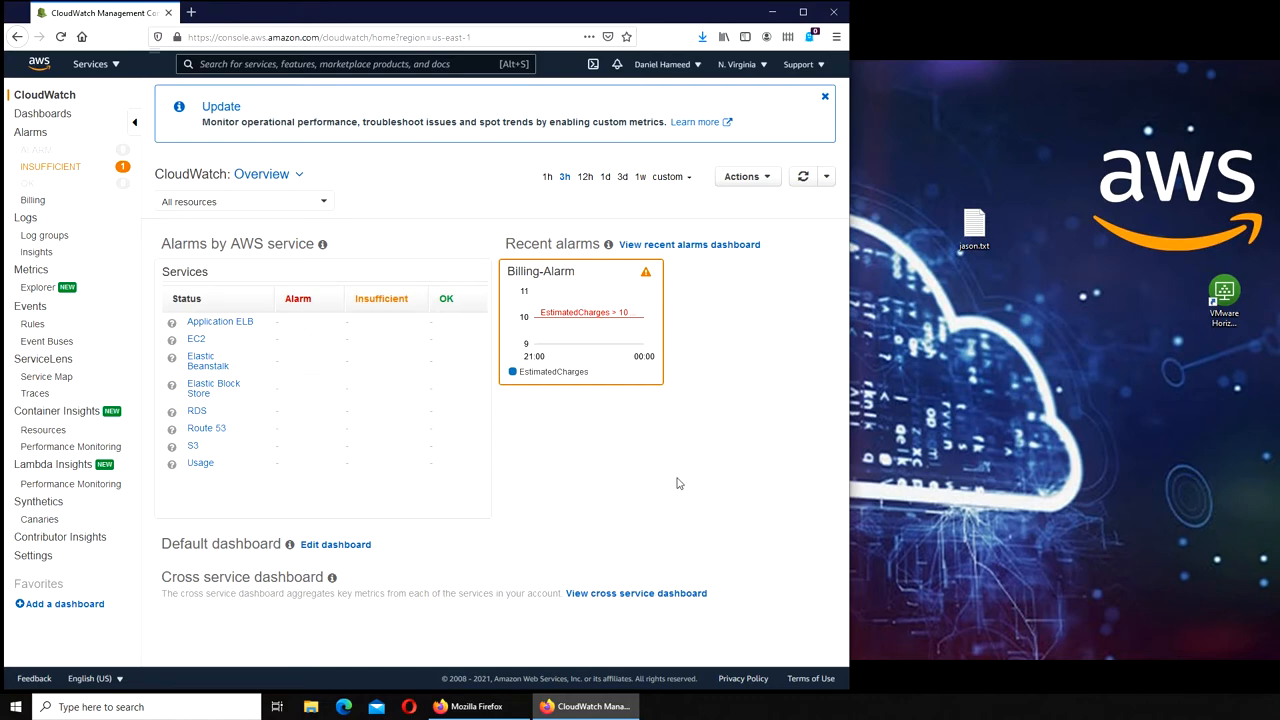
{"action": "mouse_move", "coordinate": [677, 476]}
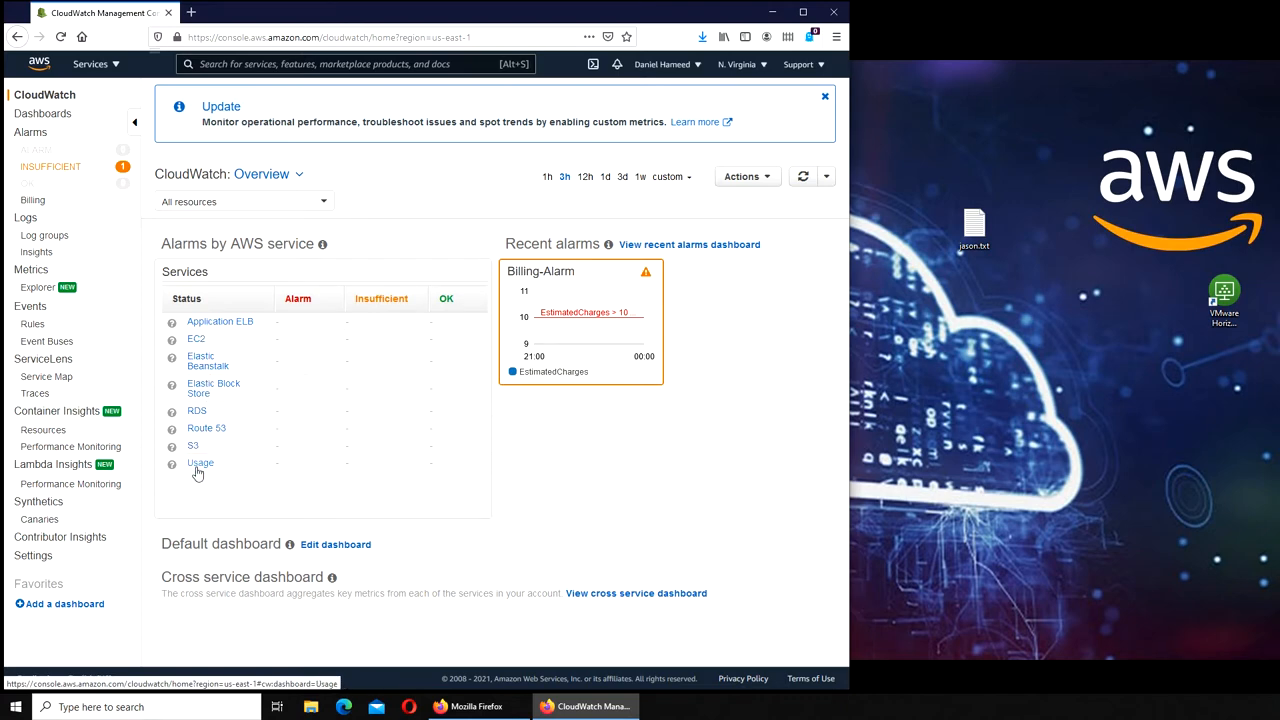
{"action": "mouse_move", "coordinate": [238, 470]}
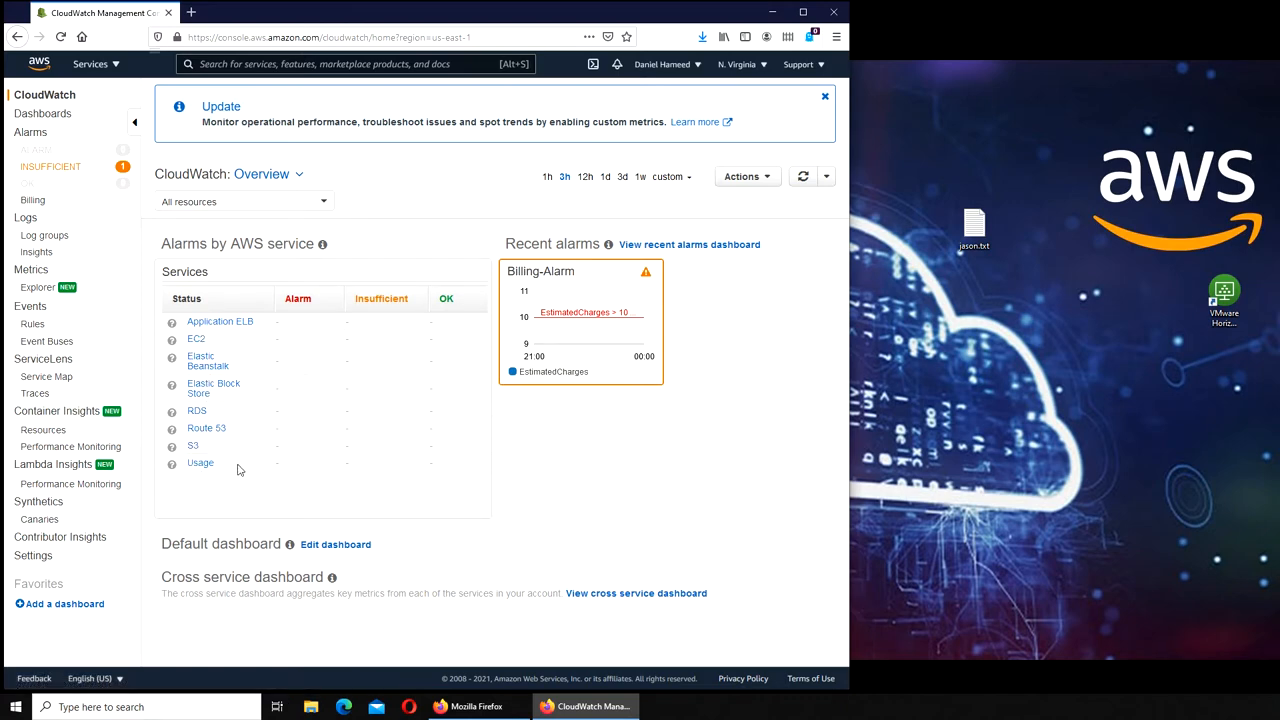
{"action": "mouse_move", "coordinate": [240, 450]}
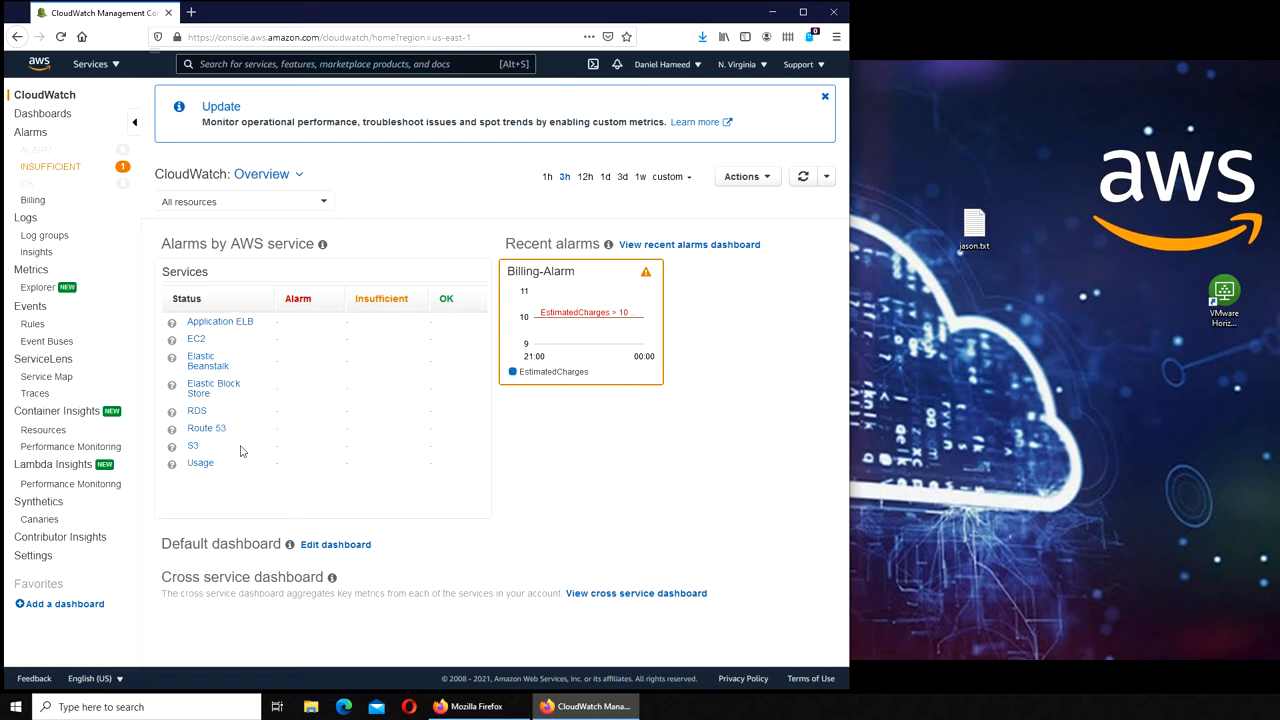
{"action": "mouse_move", "coordinate": [333, 375]}
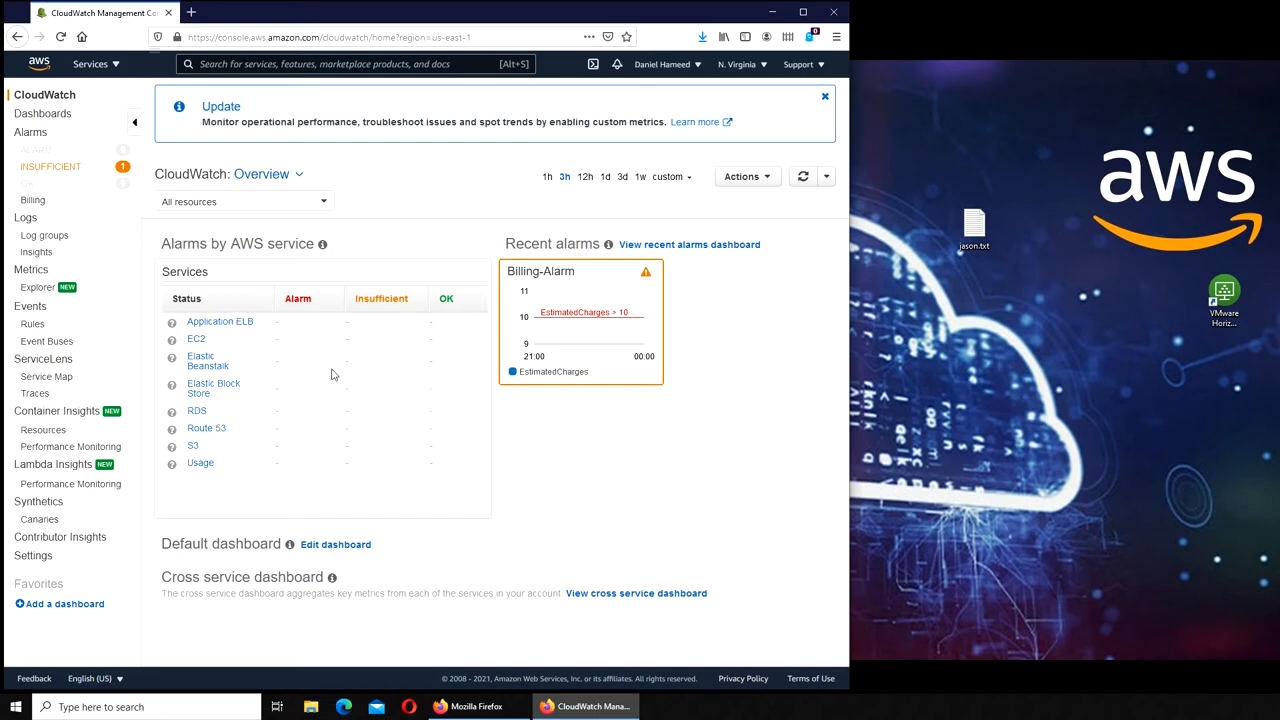
{"action": "mouse_move", "coordinate": [420, 434]}
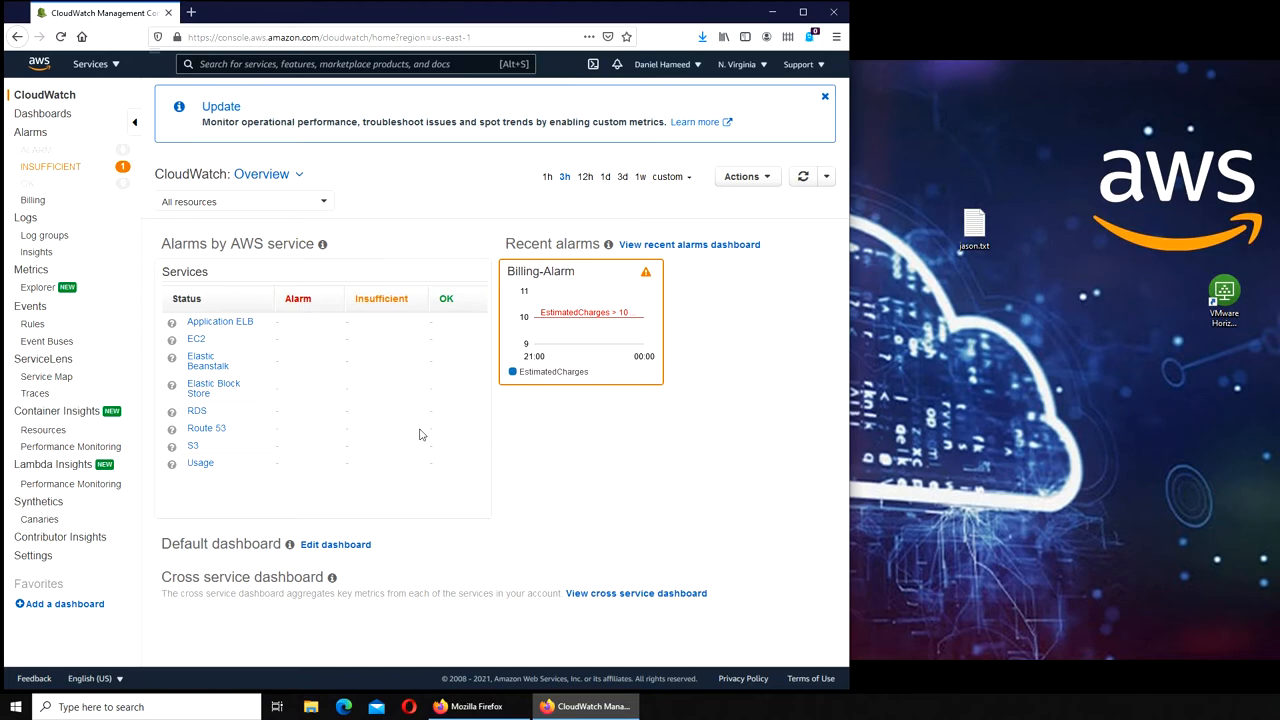
{"action": "mouse_move", "coordinate": [372, 444]}
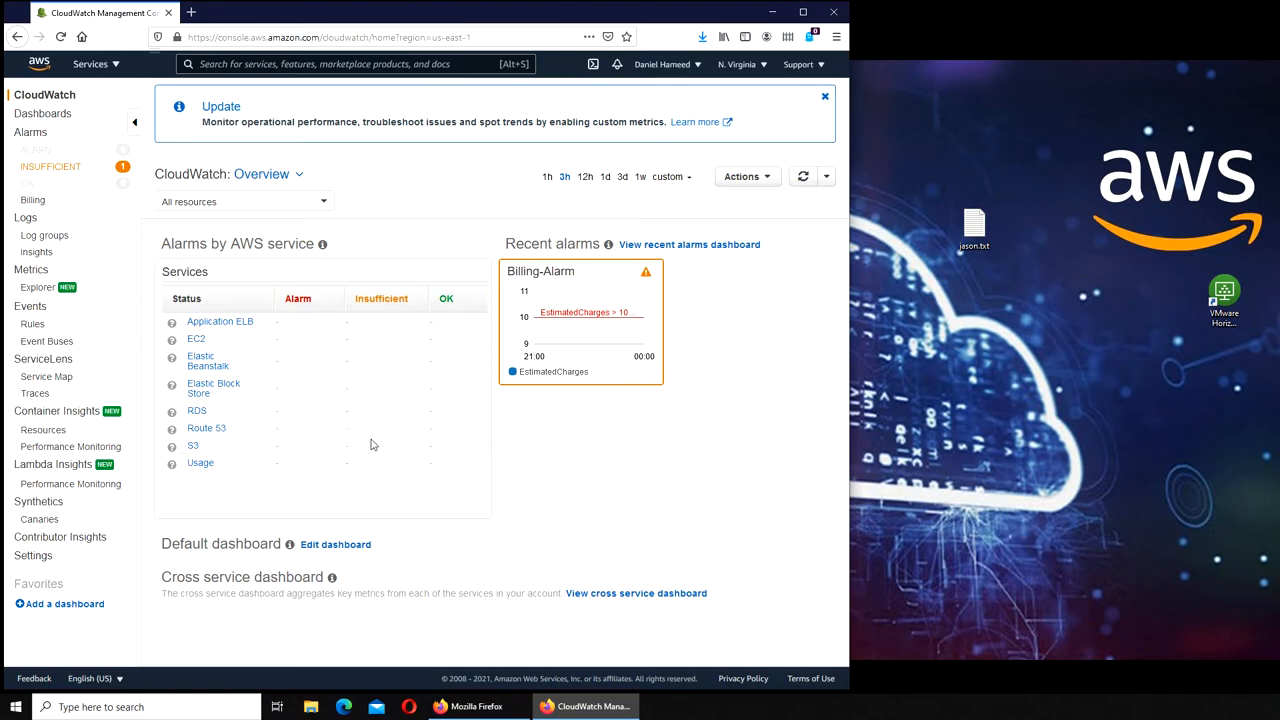
{"action": "mouse_move", "coordinate": [371, 448]}
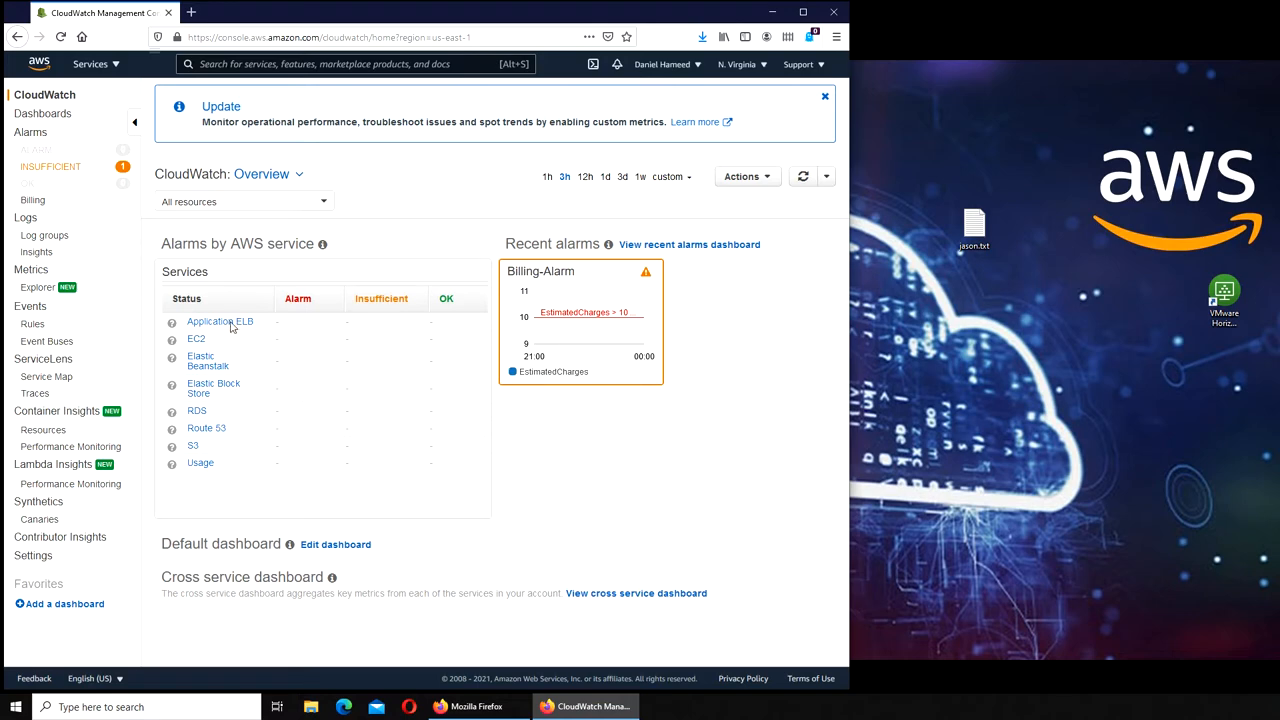
{"action": "mouse_move", "coordinate": [237, 329]}
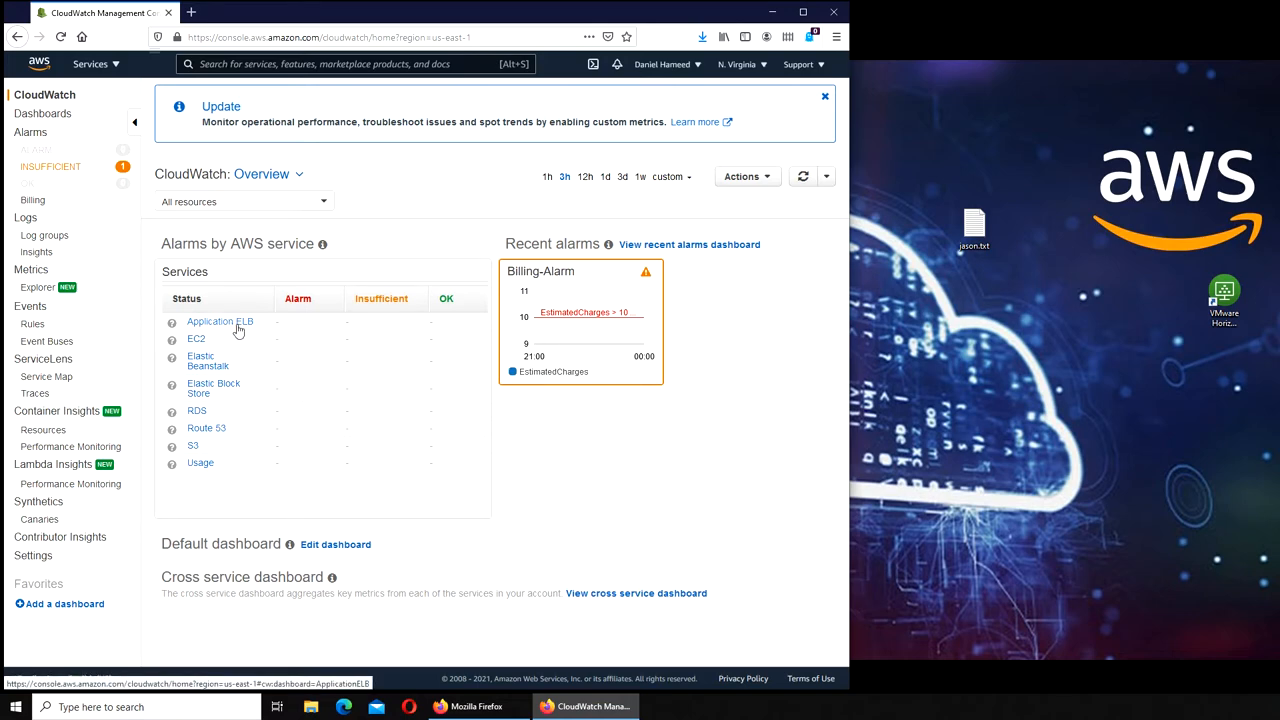
{"action": "mouse_move", "coordinate": [210, 348]}
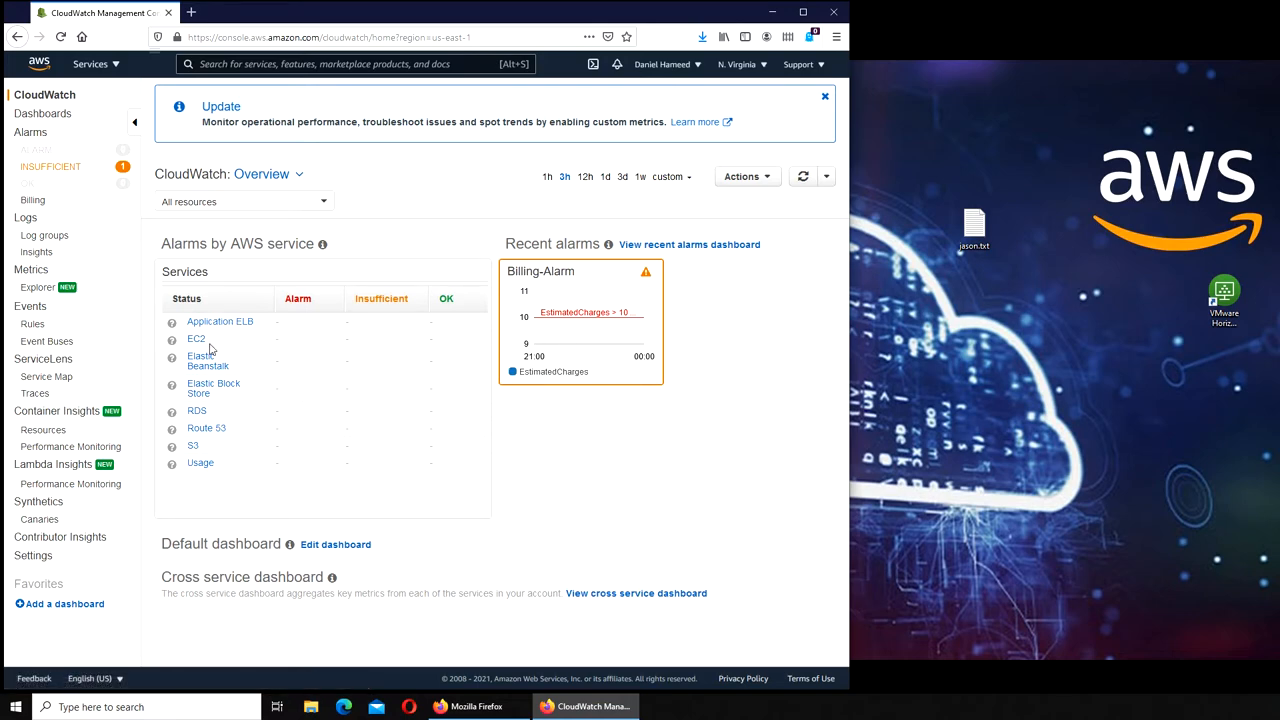
{"action": "mouse_move", "coordinate": [328, 345]}
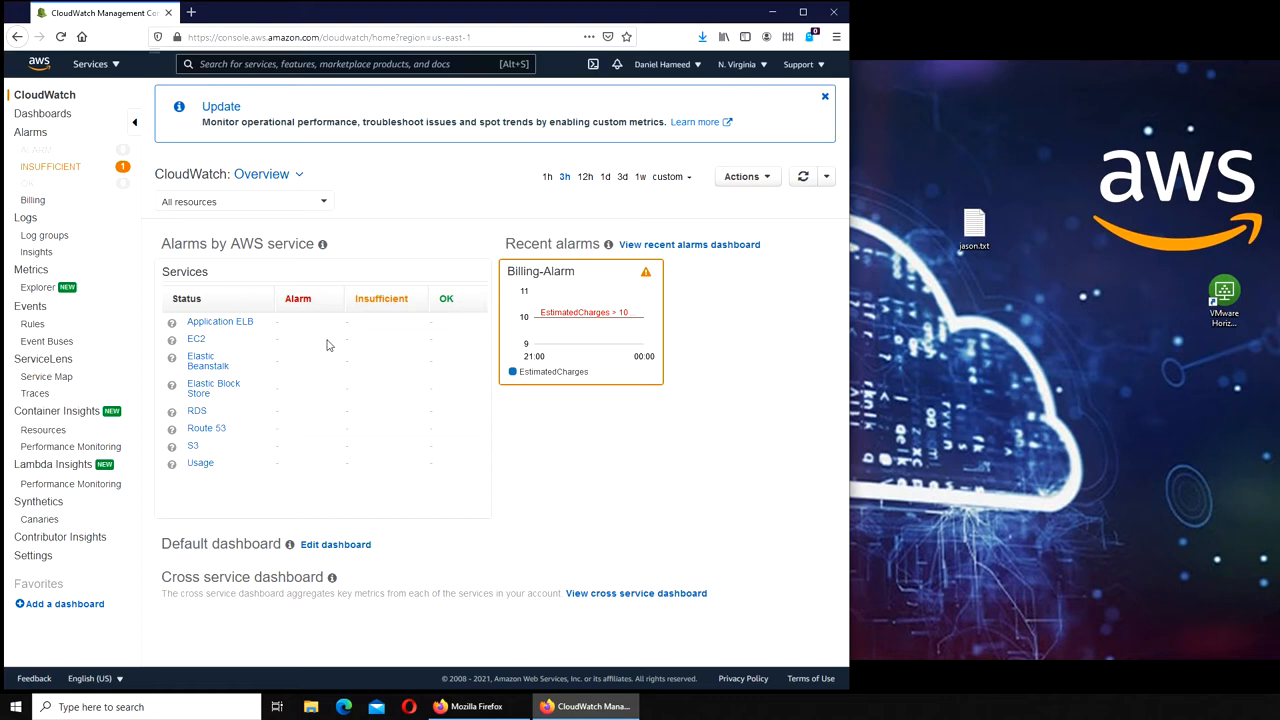
{"action": "mouse_move", "coordinate": [265, 399]}
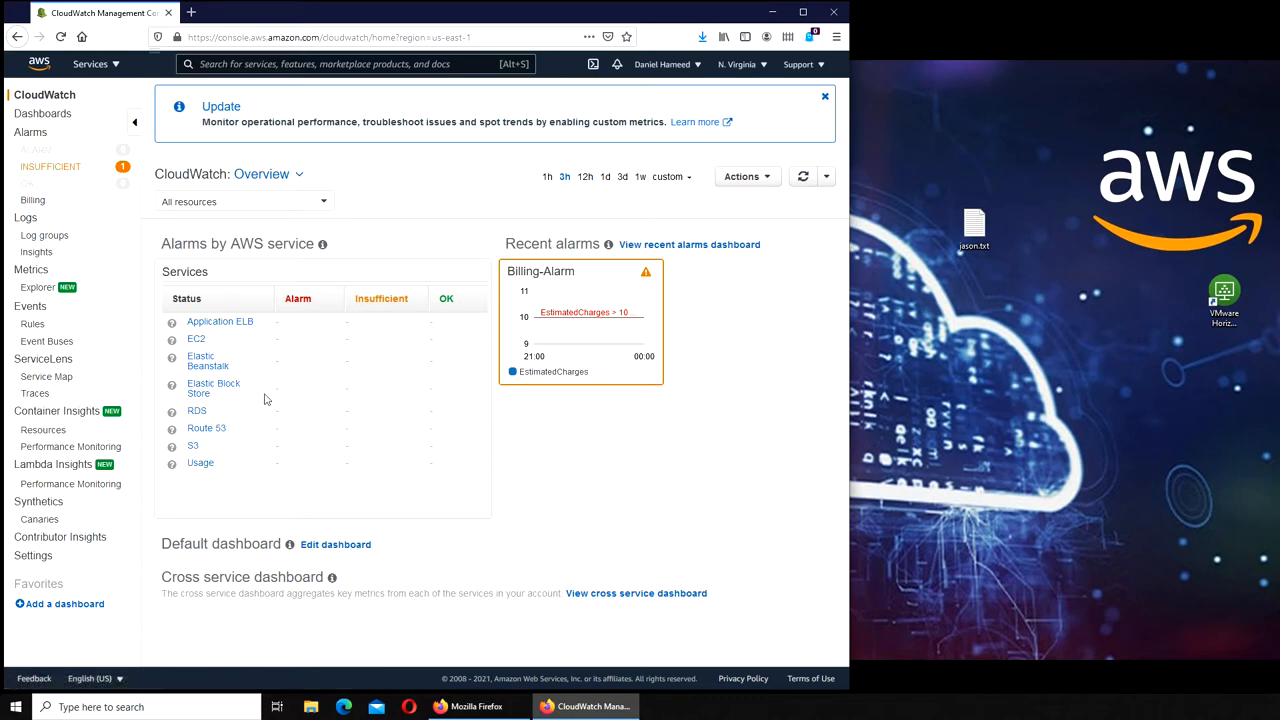
{"action": "mouse_move", "coordinate": [232, 410]}
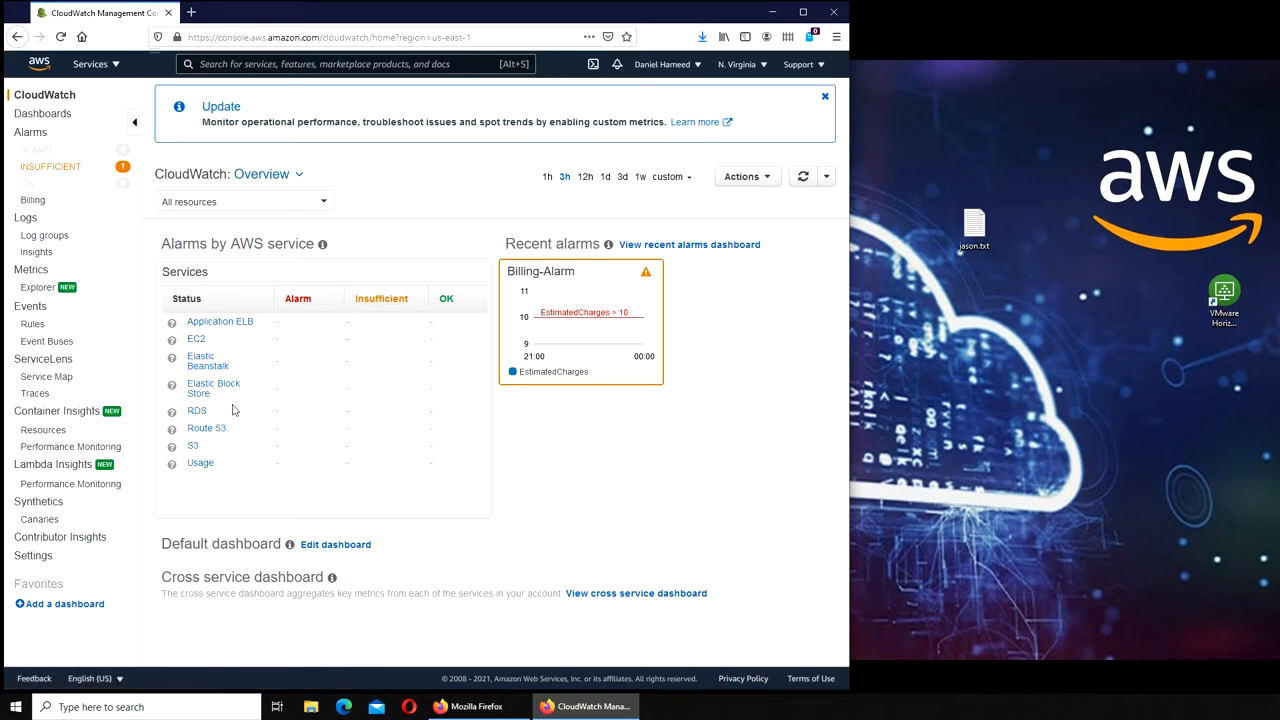
{"action": "mouse_move", "coordinate": [211, 445]}
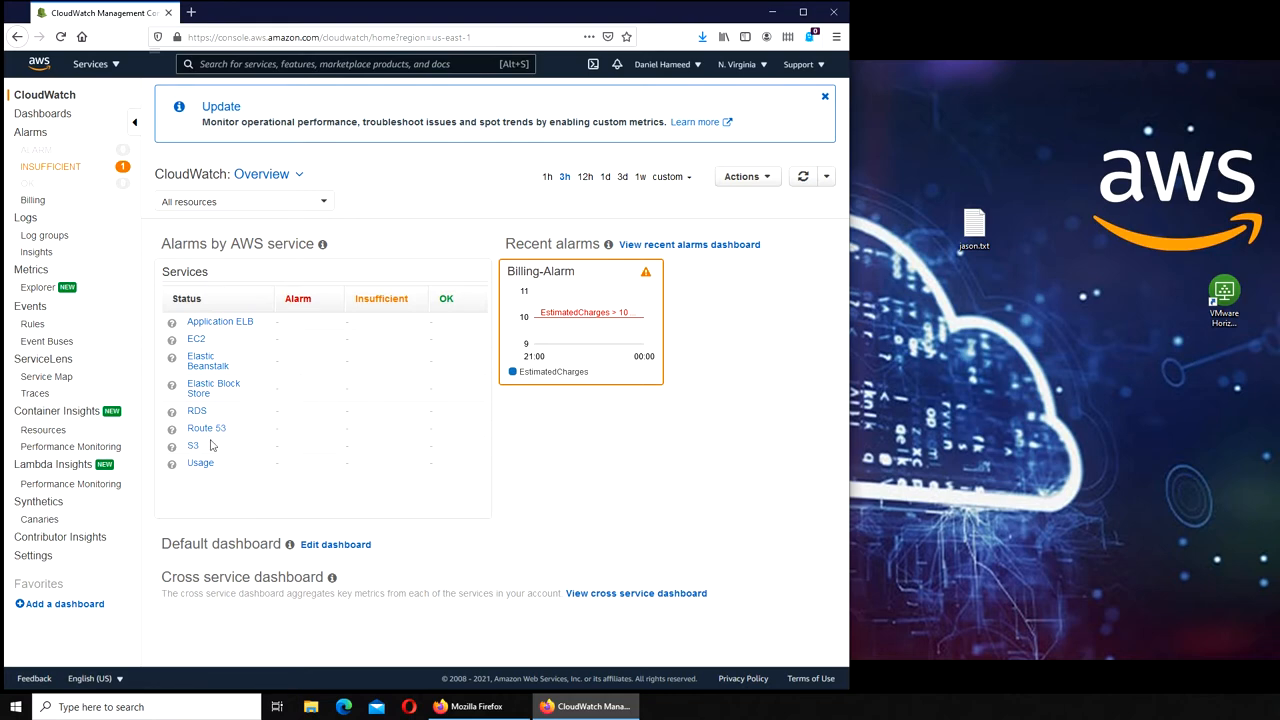
{"action": "mouse_move", "coordinate": [387, 513]}
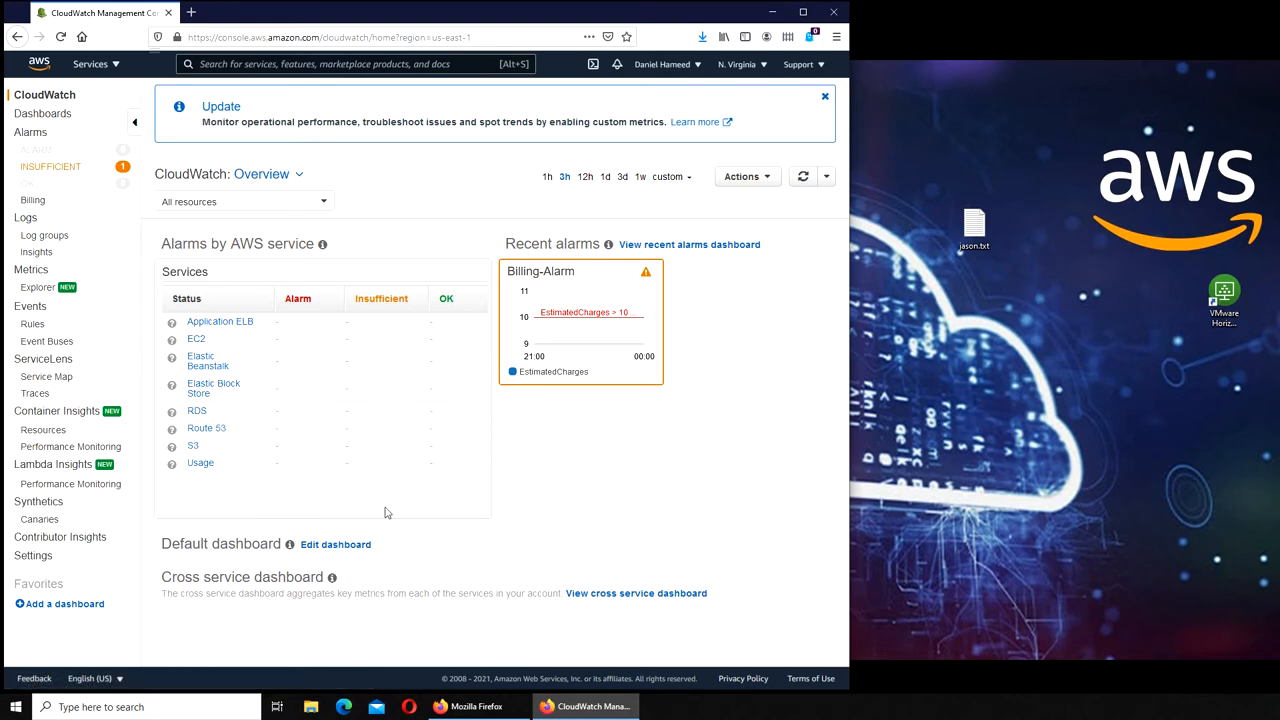
{"action": "mouse_move", "coordinate": [373, 417]}
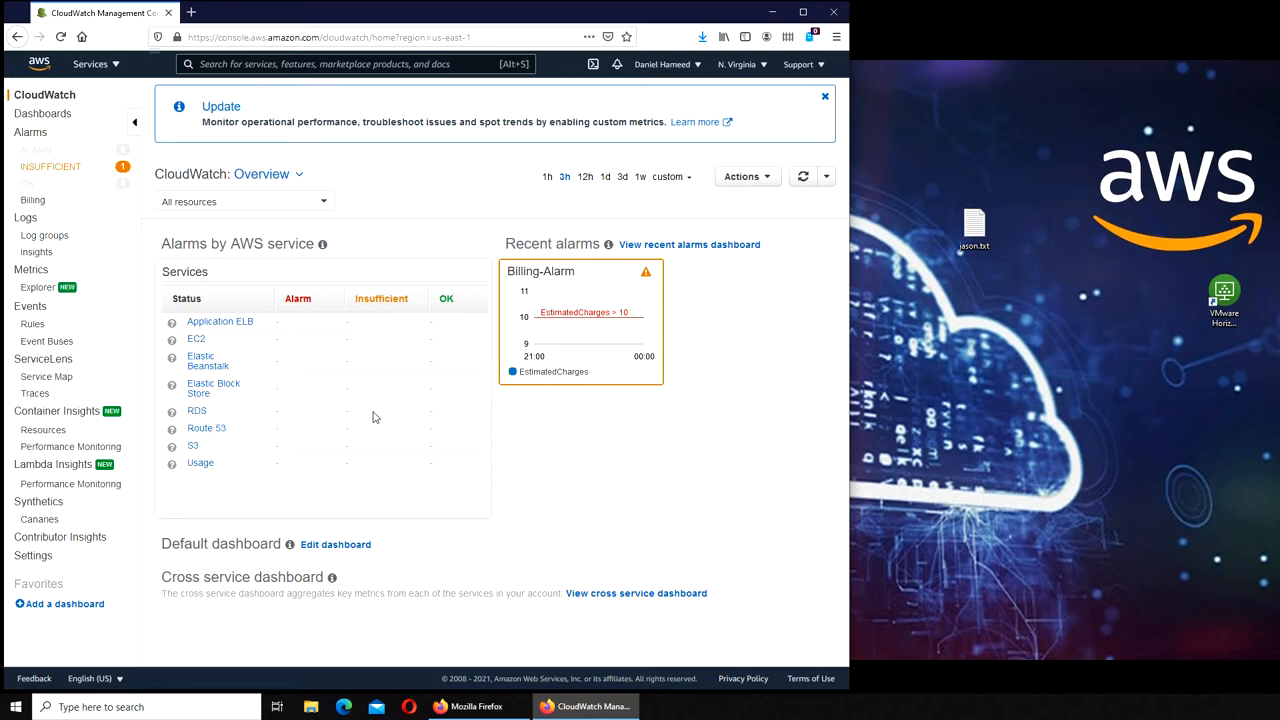
{"action": "mouse_move", "coordinate": [377, 430]}
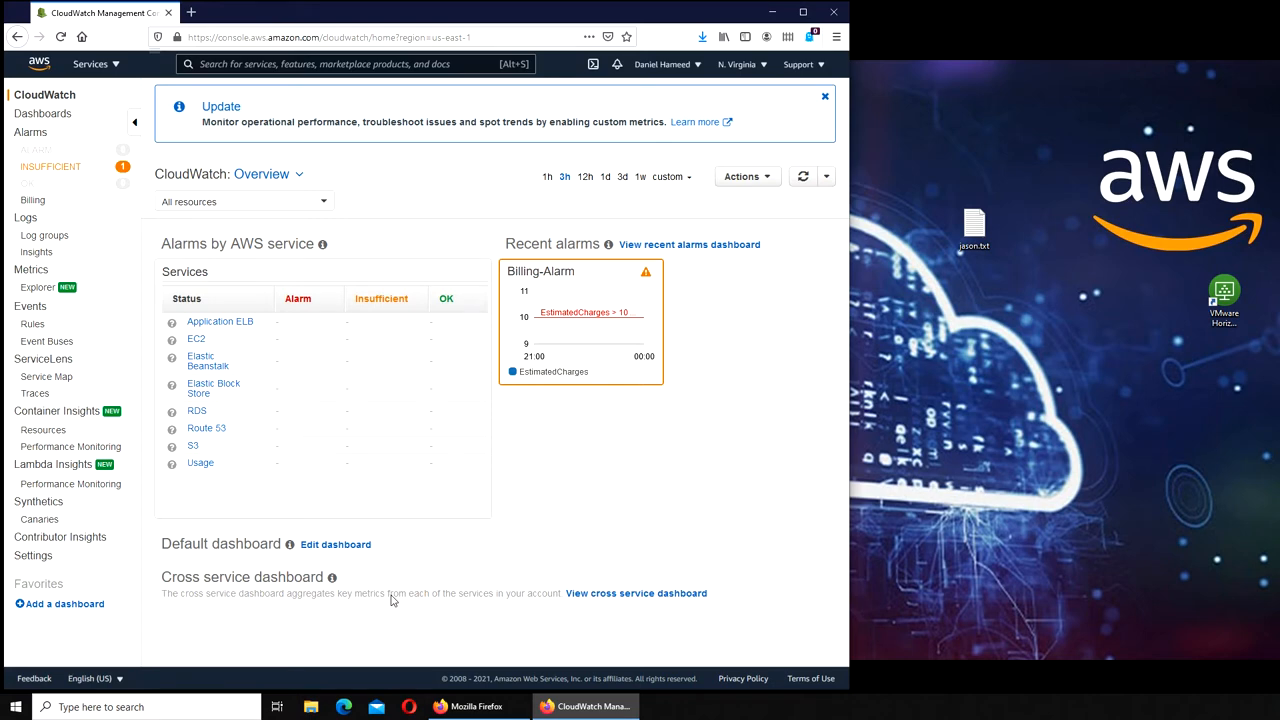
{"action": "mouse_move", "coordinate": [54, 176]}
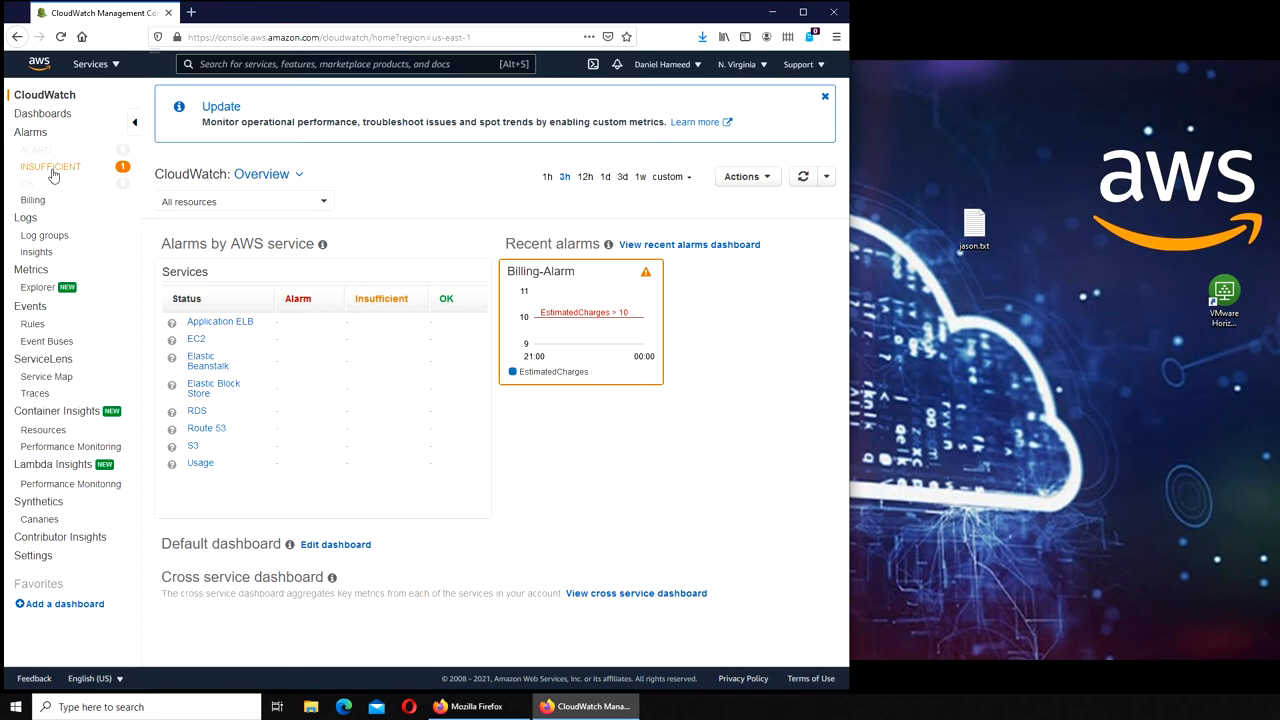
{"action": "left_click", "coordinate": [50, 166]}
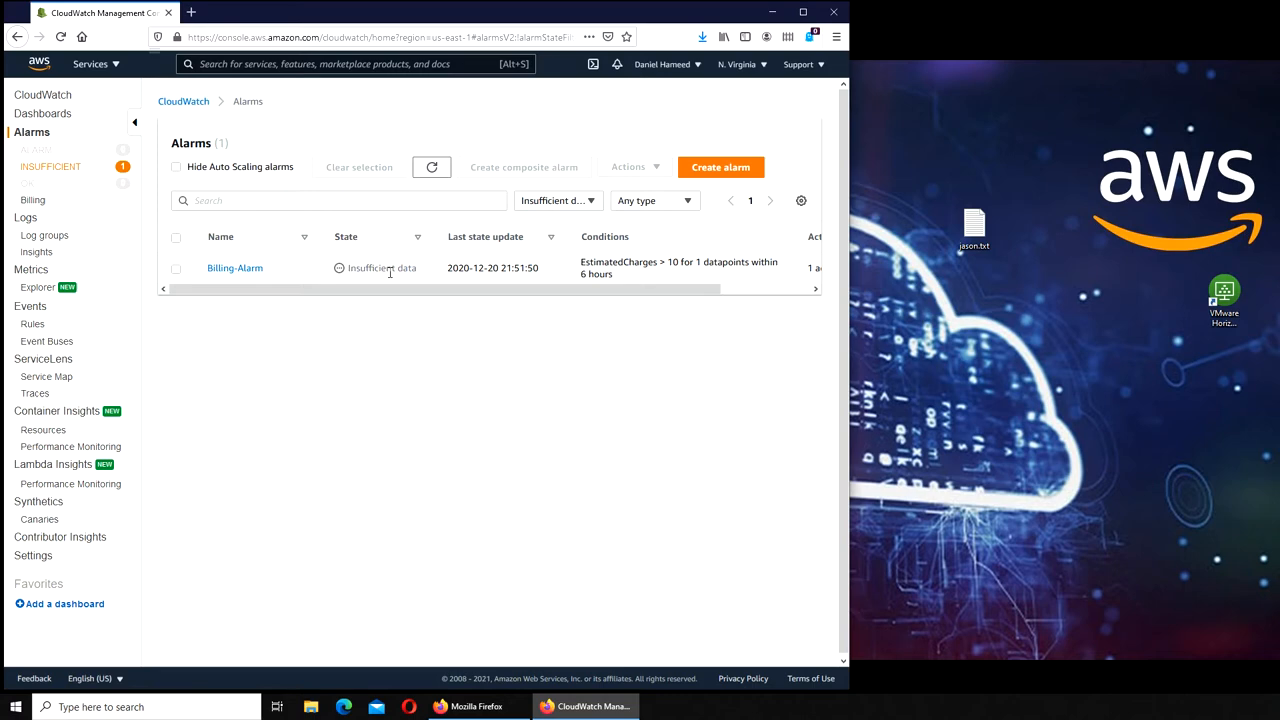
{"action": "mouse_move", "coordinate": [470, 420]}
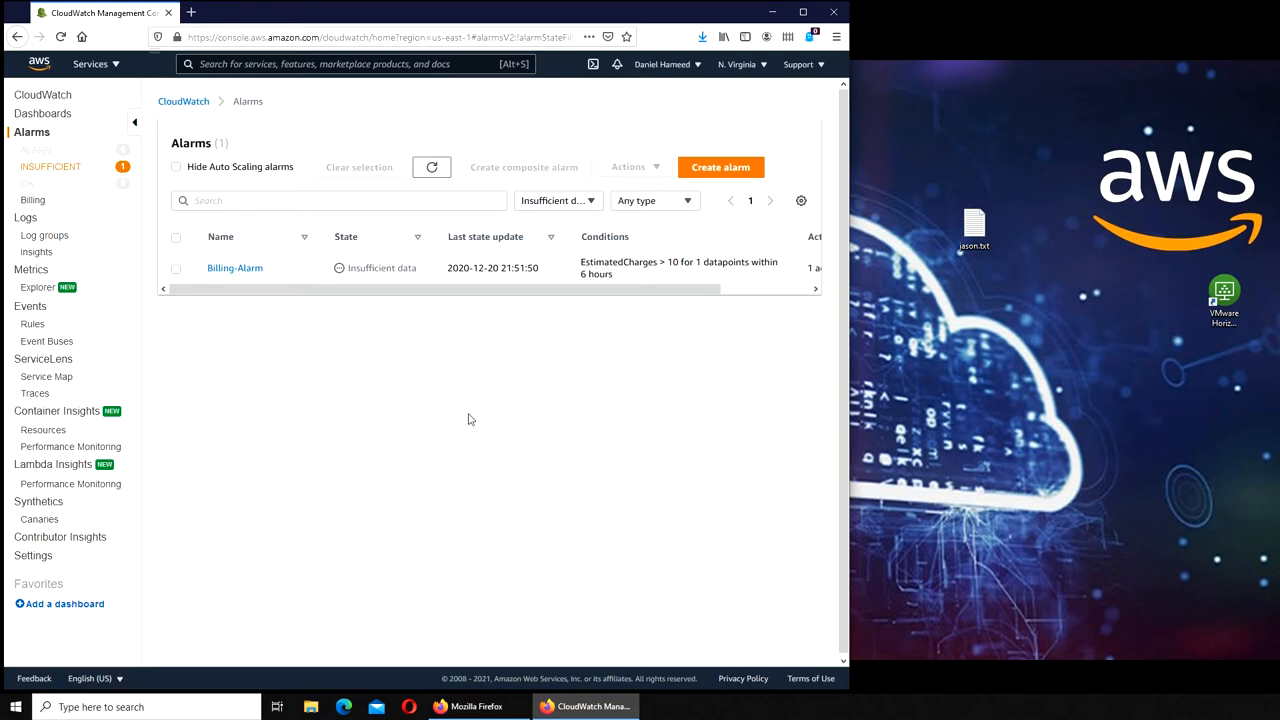
{"action": "mouse_move", "coordinate": [687, 422]}
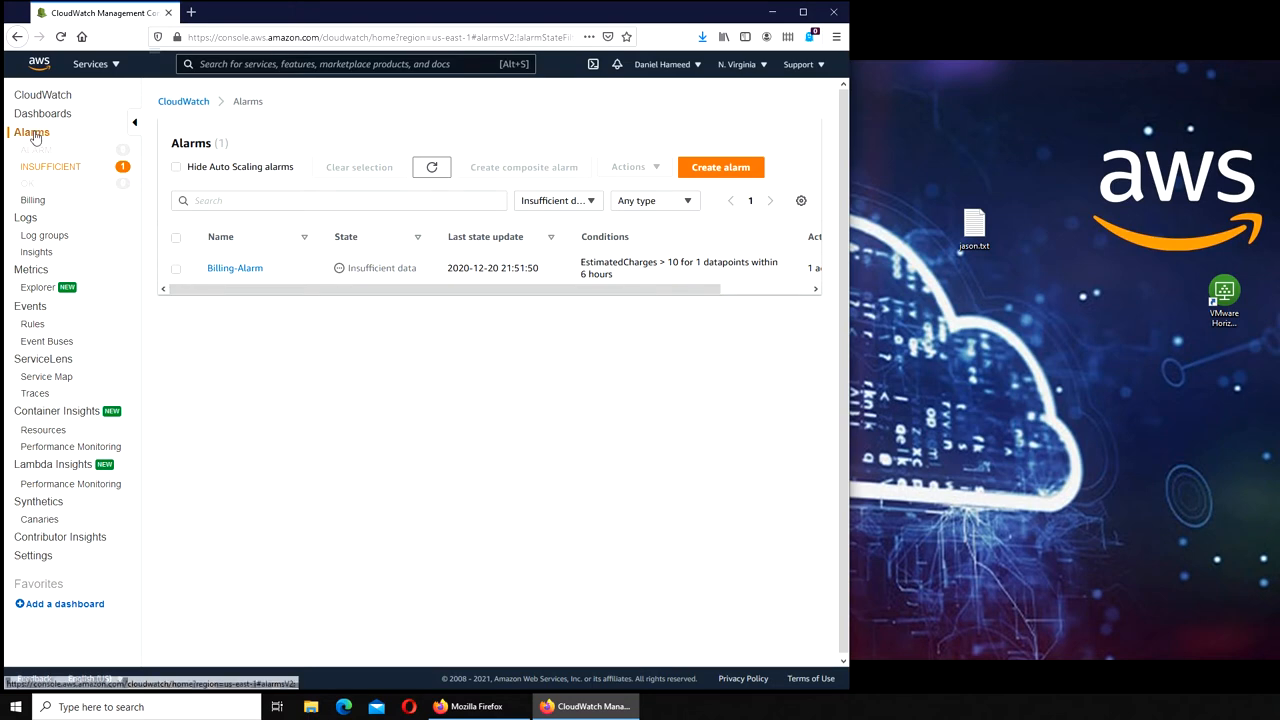
Step: Show the Dashboards page listing only the CloudWatch-Default dashboard
{"action": "left_click", "coordinate": [43, 113]}
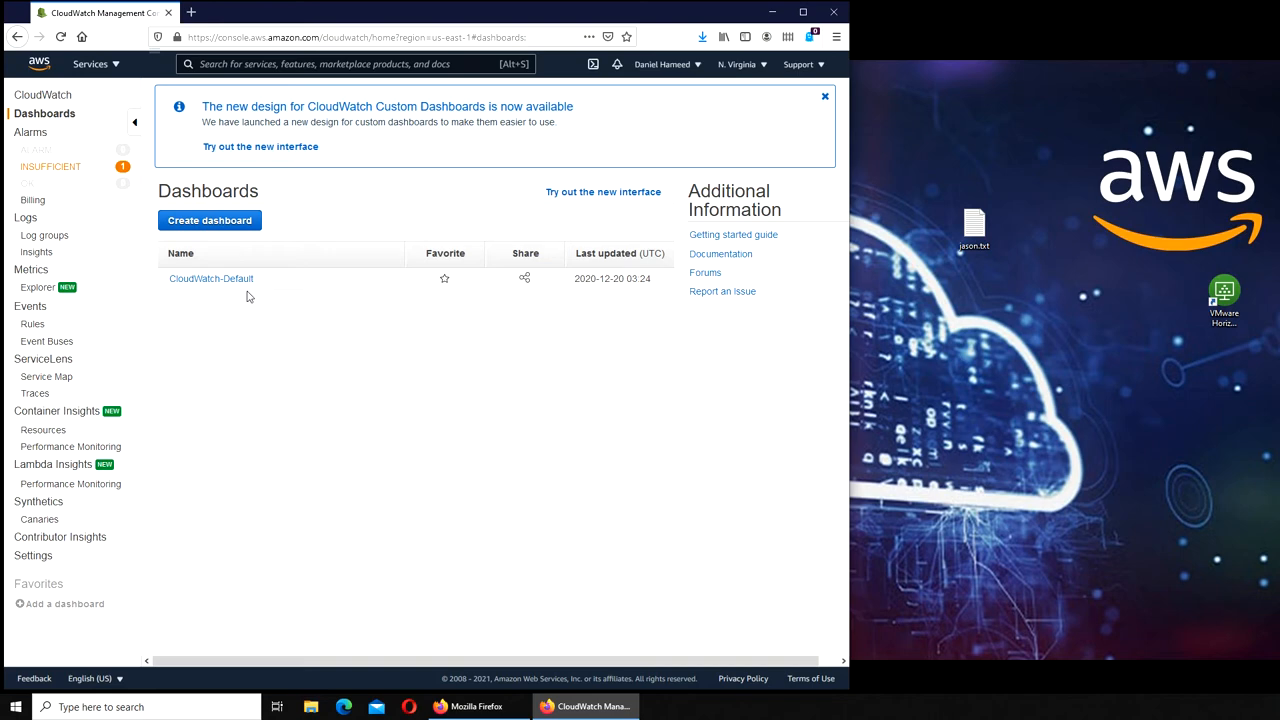
Step: Start then cancel a new dashboard, view billing alarms, and show the empty Log groups page
{"action": "left_click", "coordinate": [209, 220]}
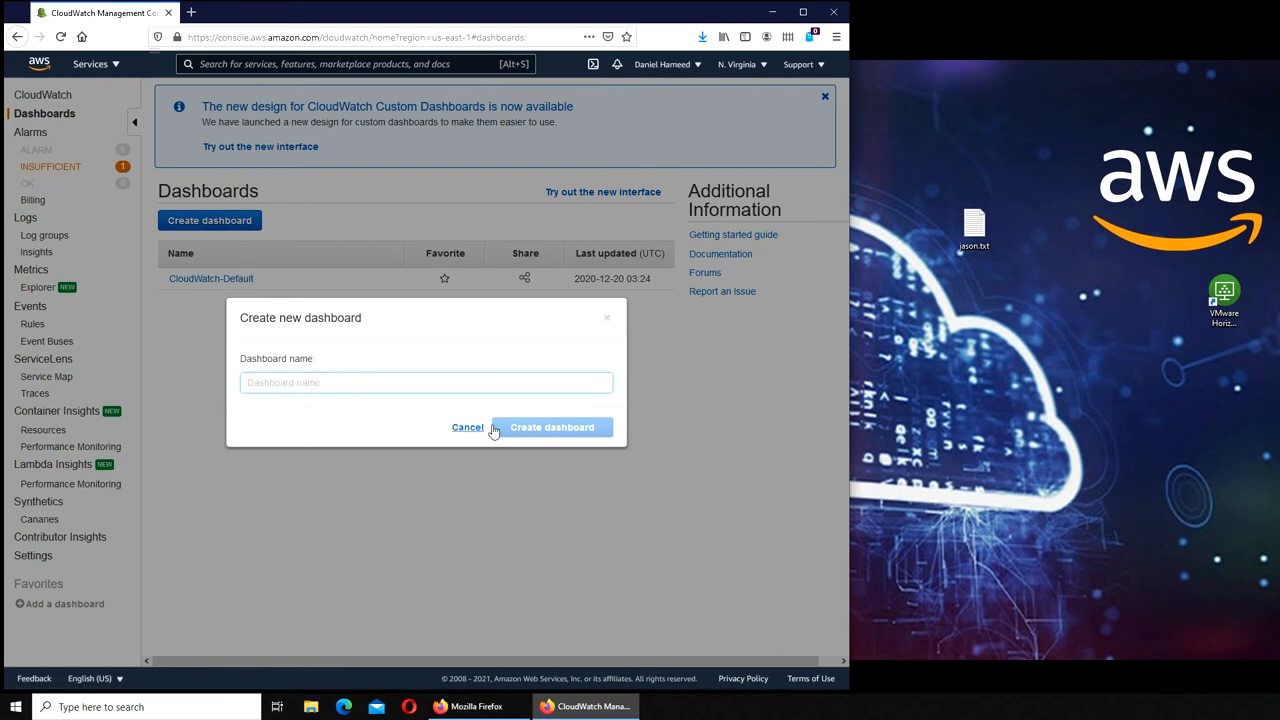
{"action": "left_click", "coordinate": [467, 427]}
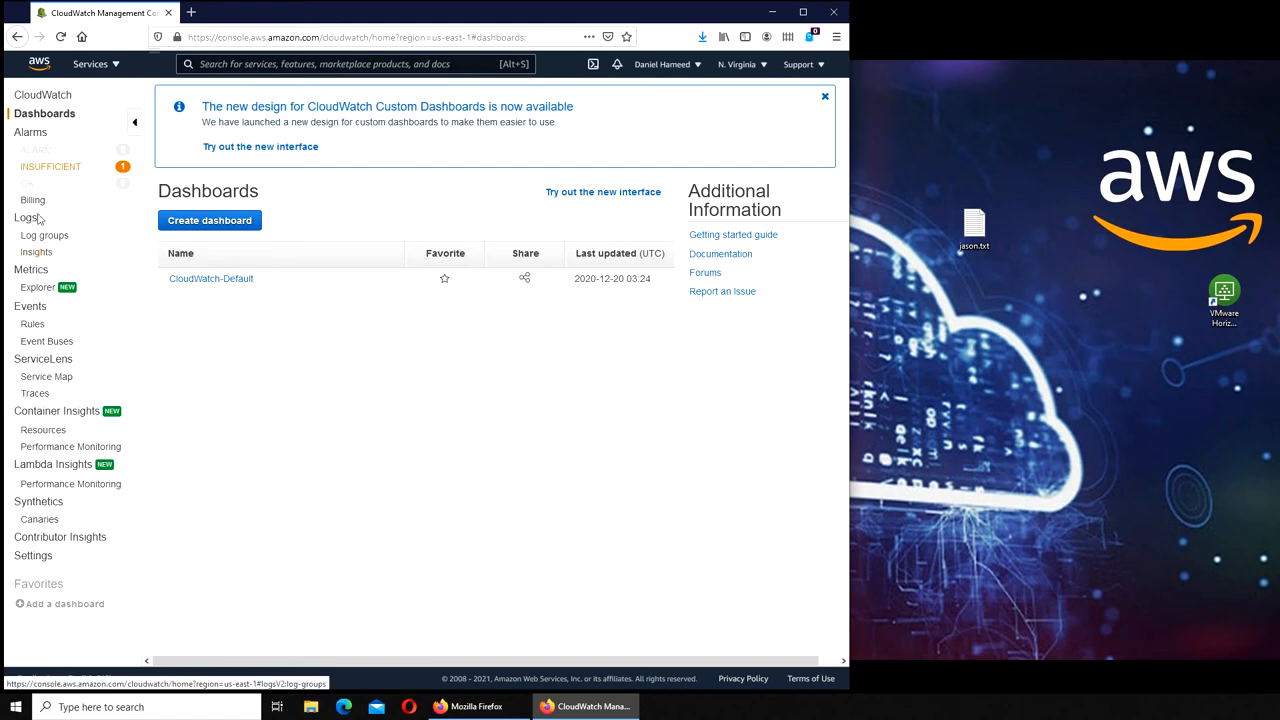
{"action": "left_click", "coordinate": [31, 131]}
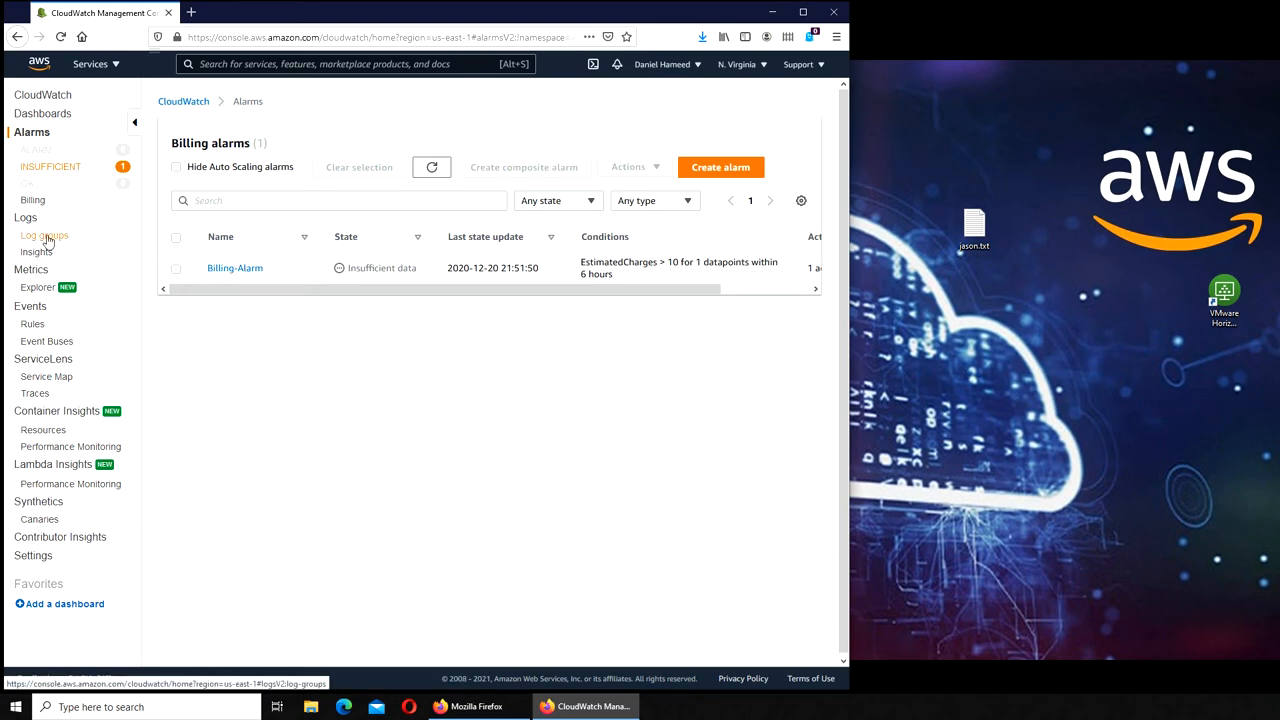
{"action": "left_click", "coordinate": [45, 235]}
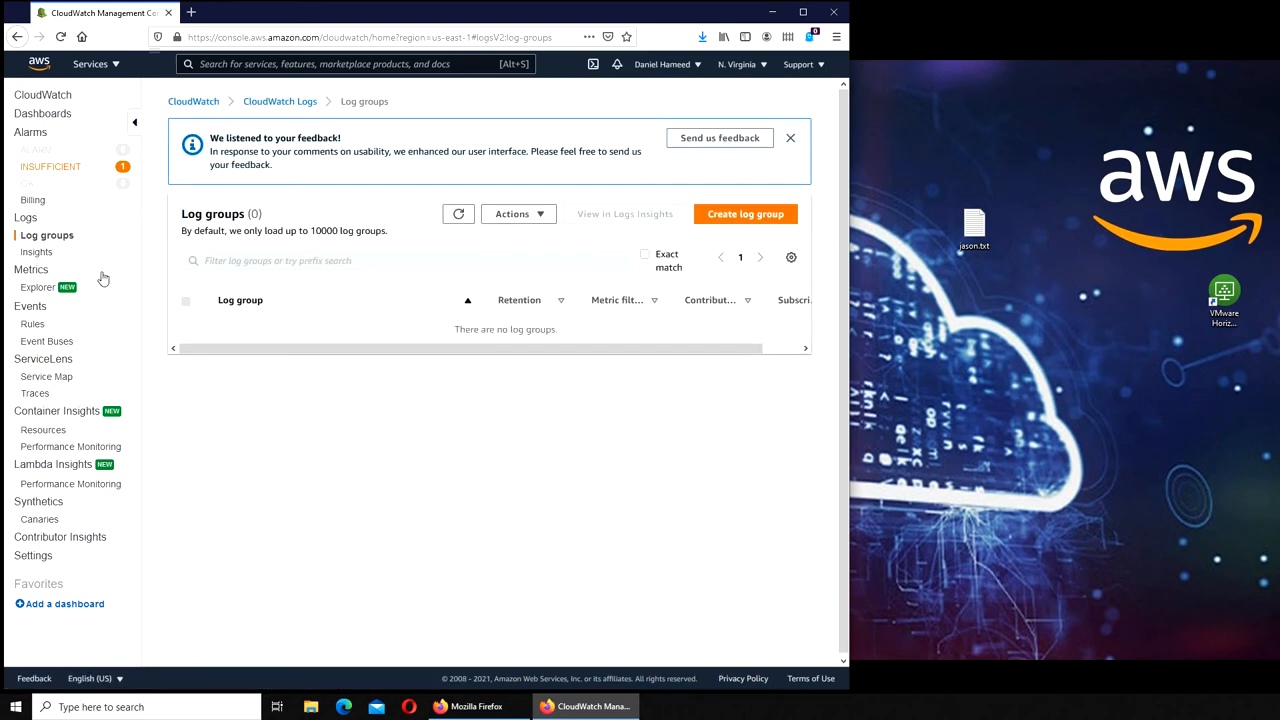
Step: Visit Logs Insights and metrics Explorer, then show the empty Container Insights Resources page
{"action": "left_click", "coordinate": [38, 252]}
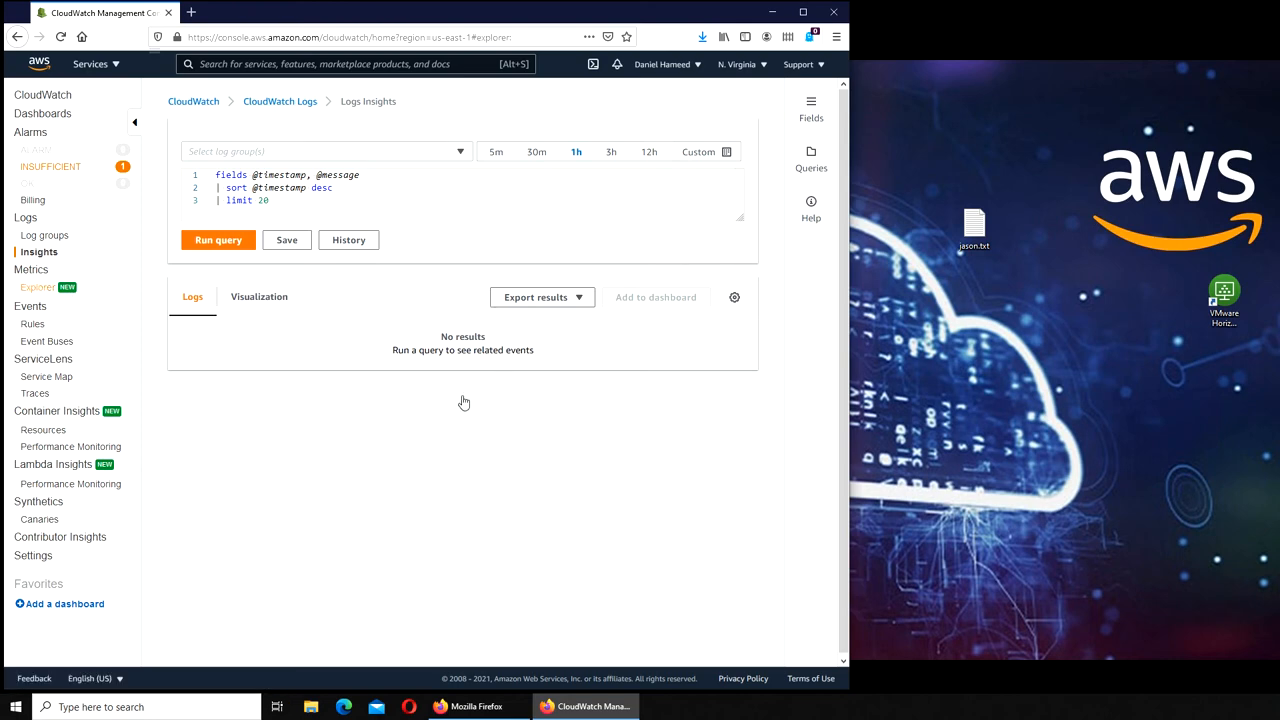
{"action": "left_click", "coordinate": [40, 287]}
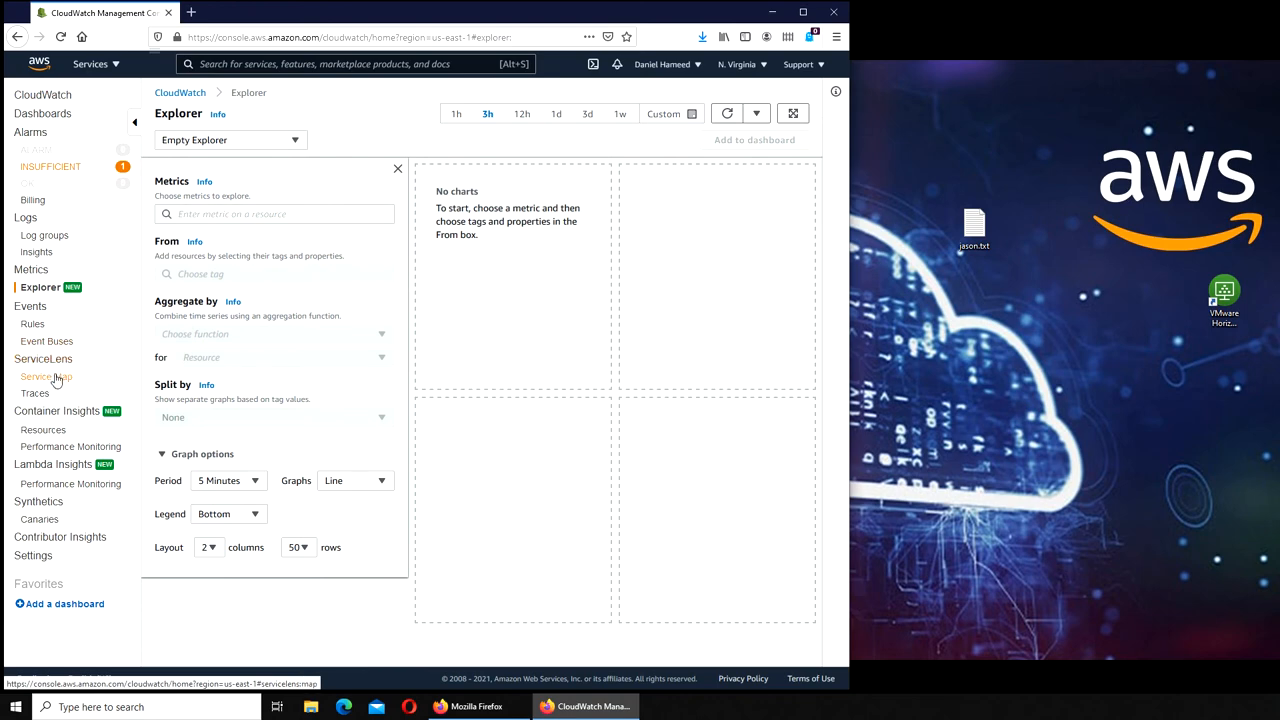
{"action": "left_click", "coordinate": [43, 429]}
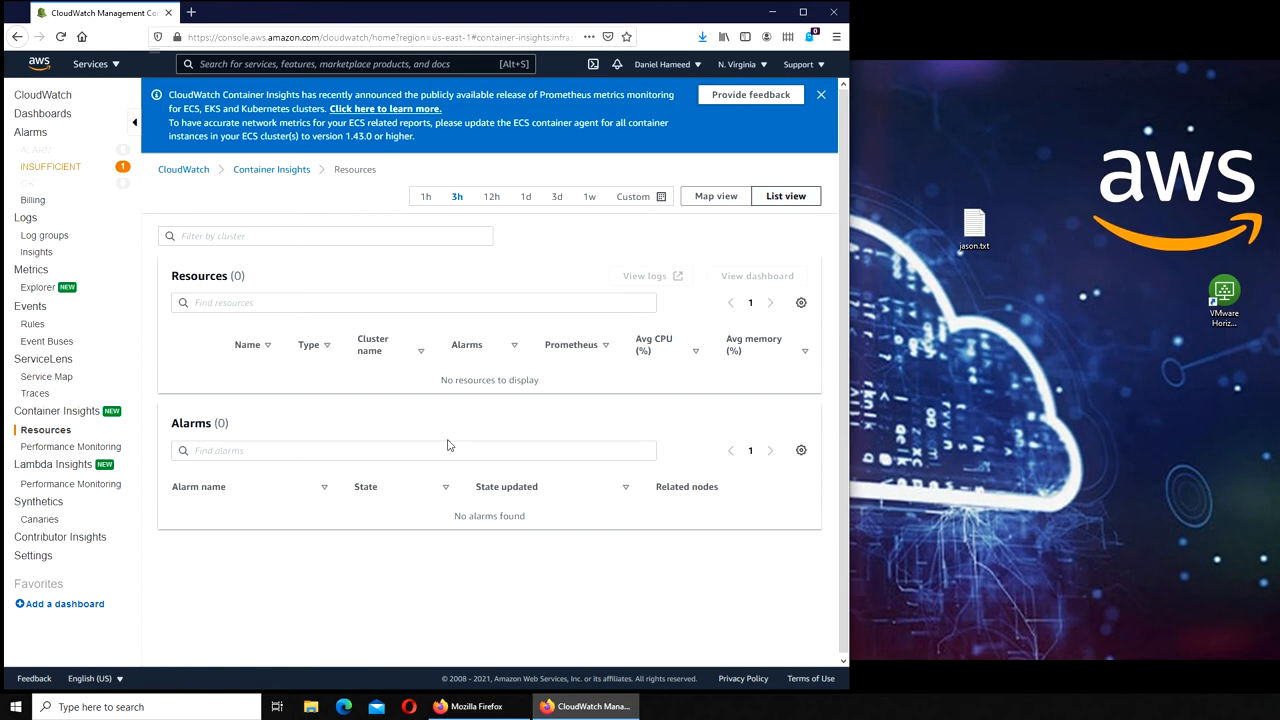
{"action": "mouse_move", "coordinate": [772, 491]}
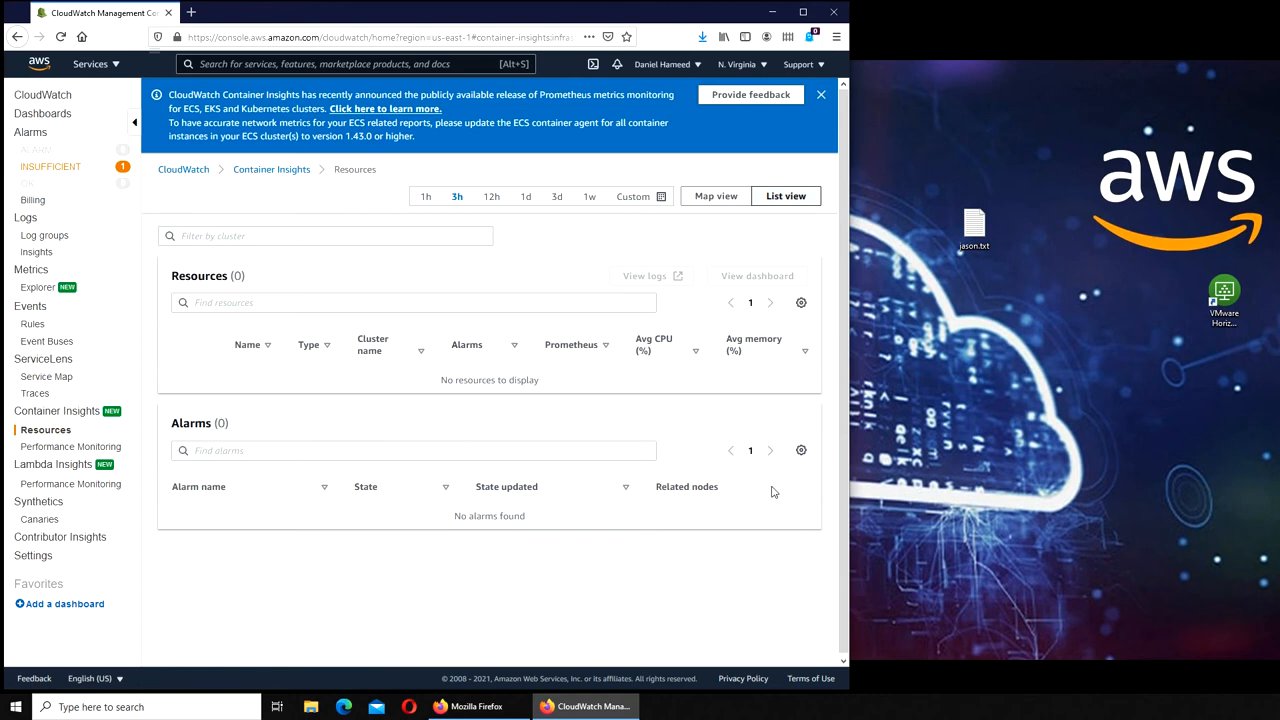
{"action": "left_click", "coordinate": [414, 302]}
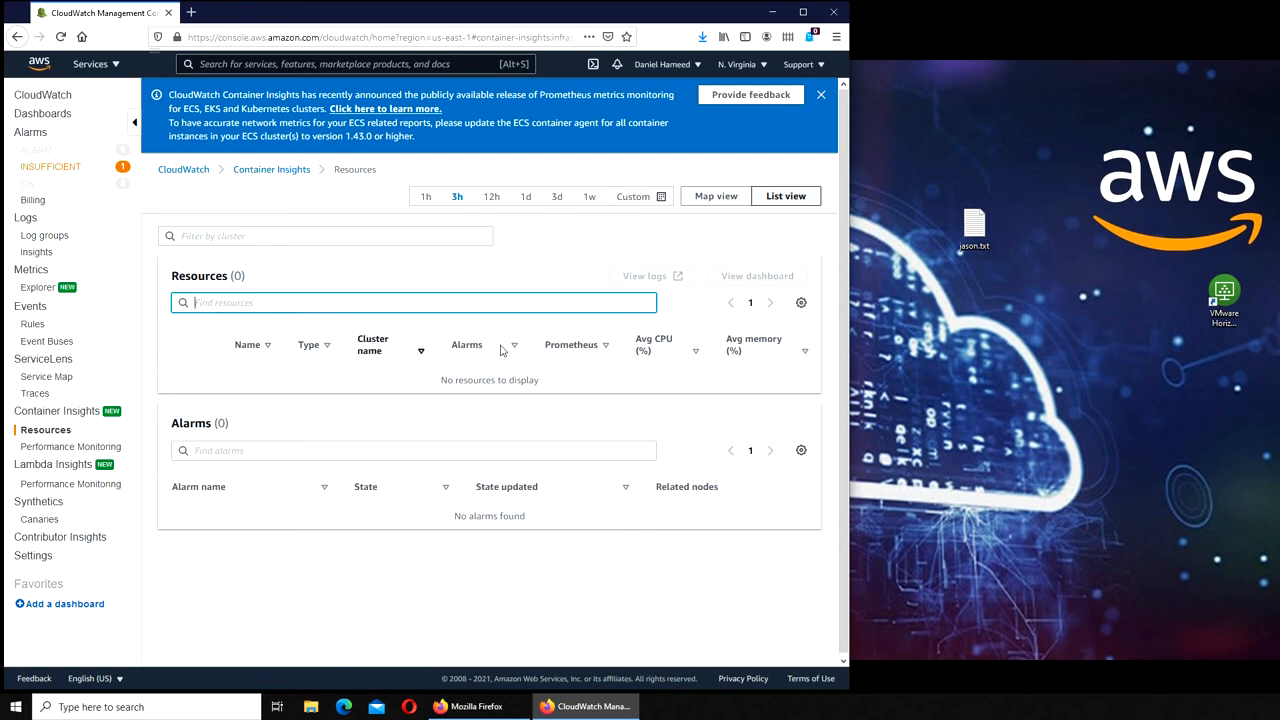
{"action": "mouse_move", "coordinate": [663, 385]}
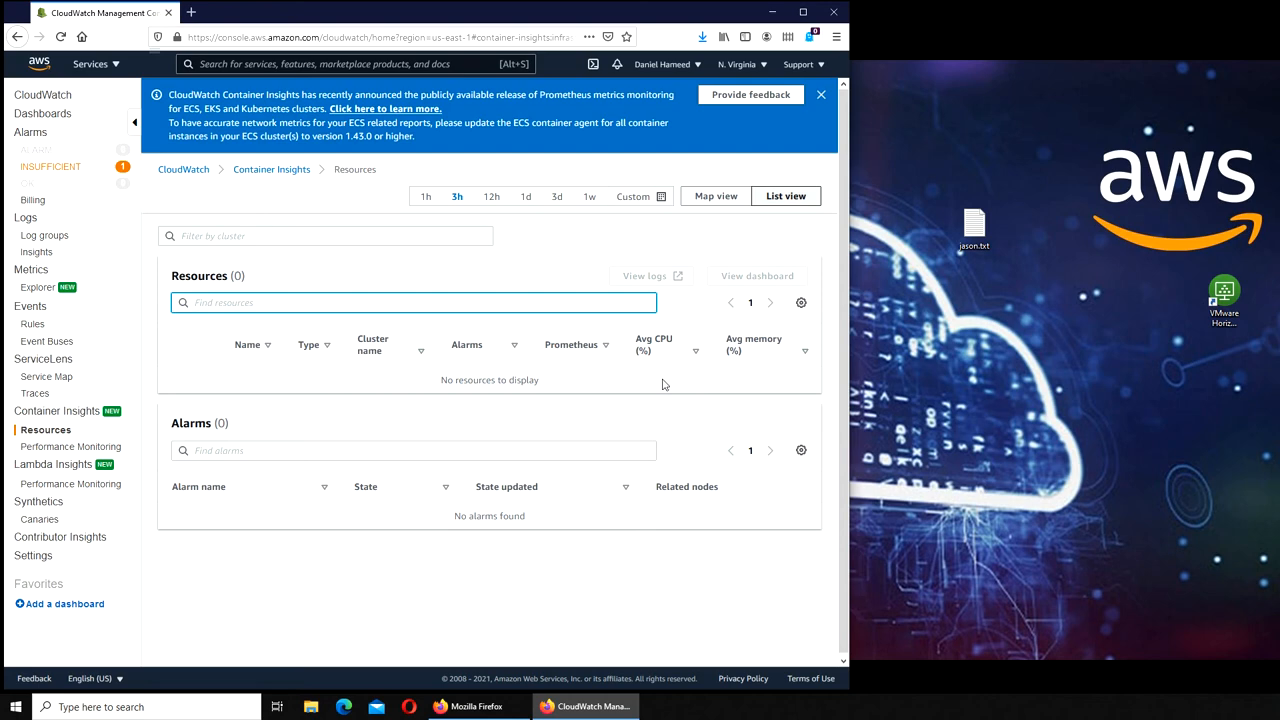
{"action": "mouse_move", "coordinate": [617, 501]}
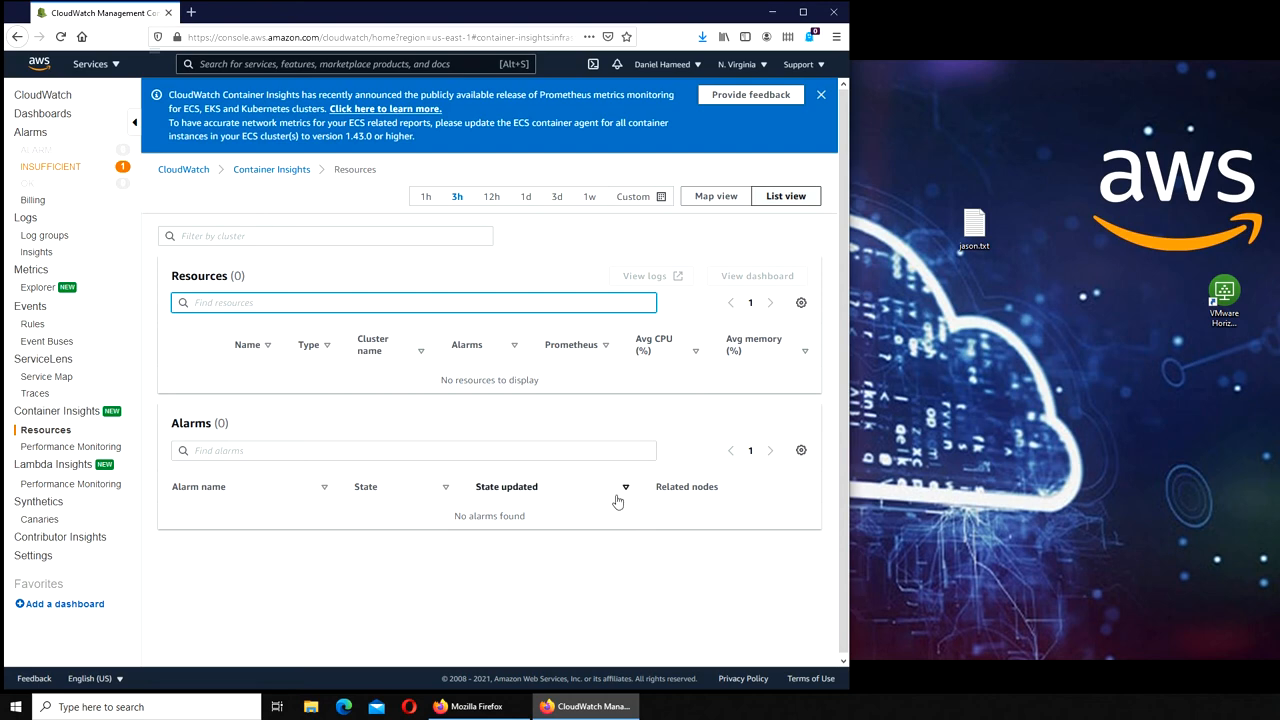
{"action": "mouse_move", "coordinate": [448, 528]}
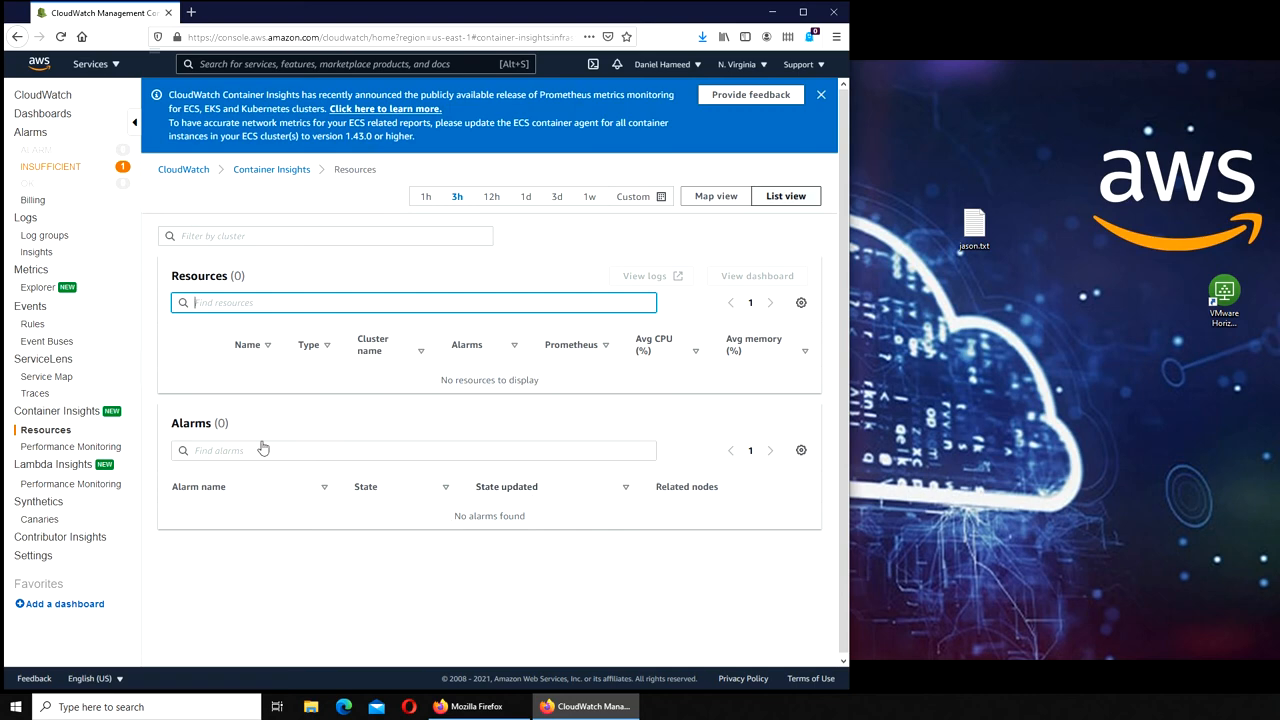
{"action": "mouse_move", "coordinate": [617, 448]}
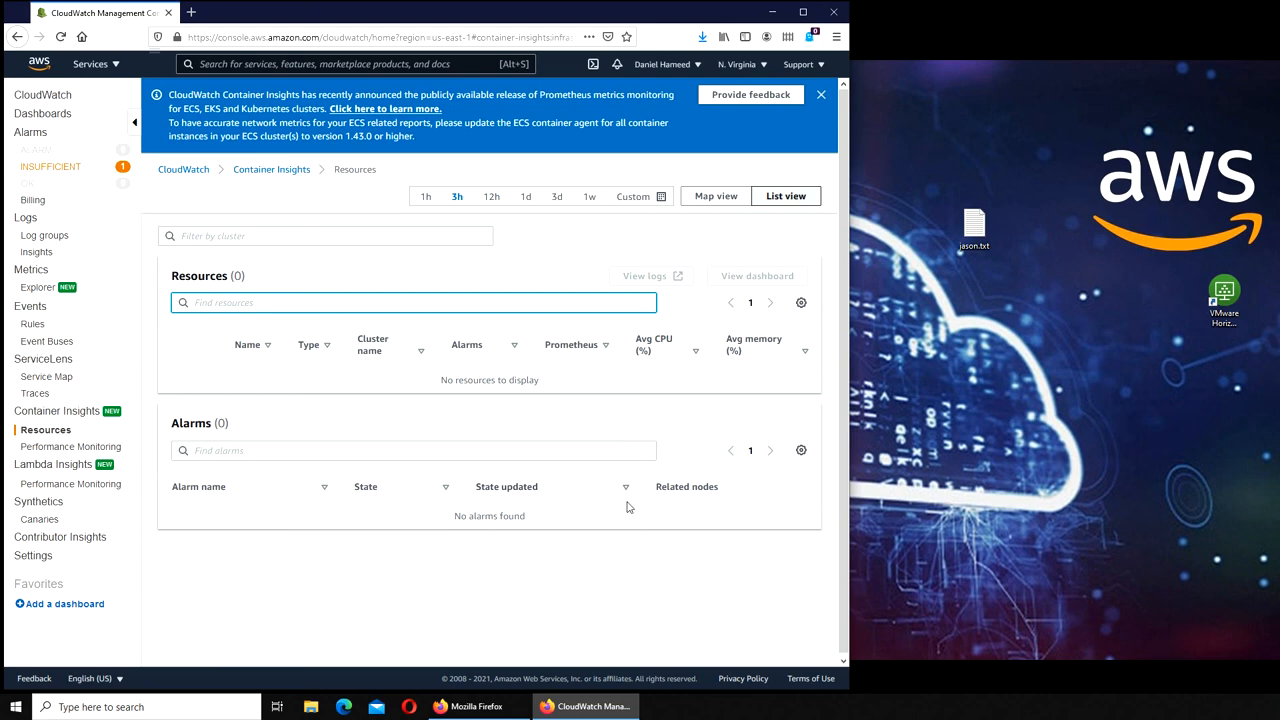
{"action": "mouse_move", "coordinate": [533, 543]}
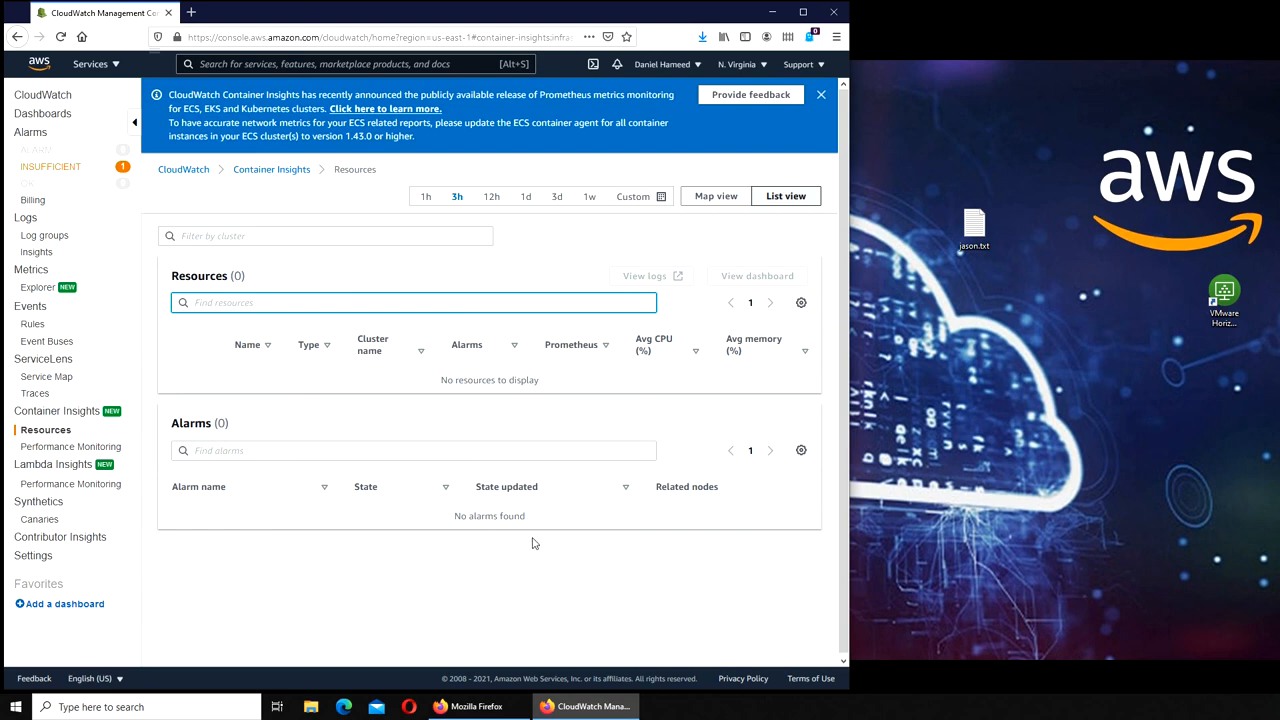